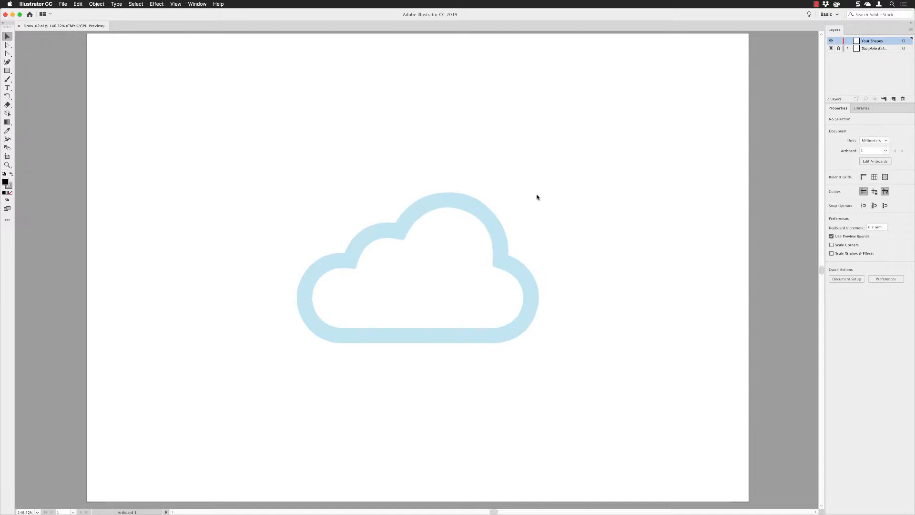
mouse_move(651, 168)
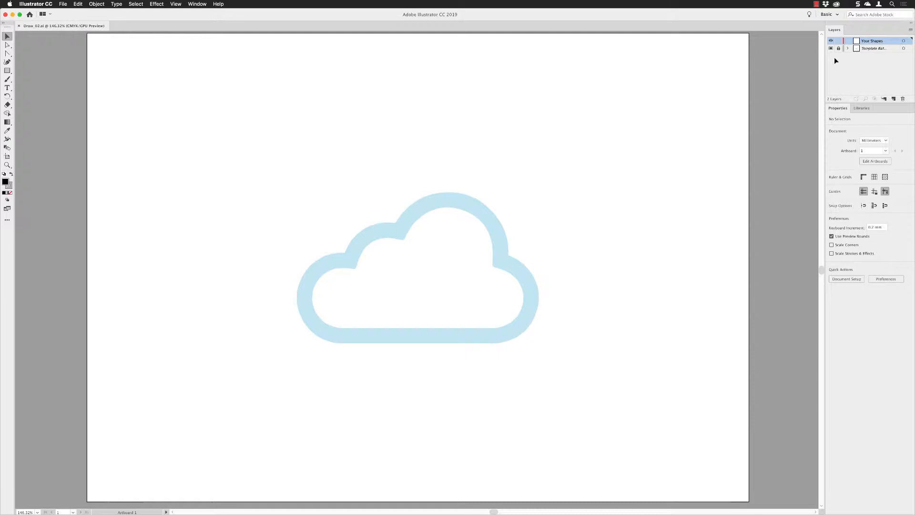
mouse_move(675, 96)
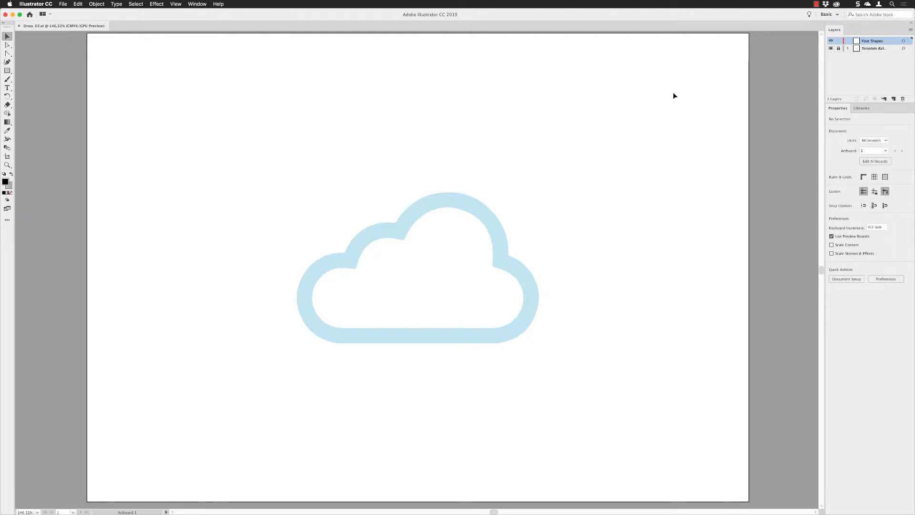
mouse_move(284, 111)
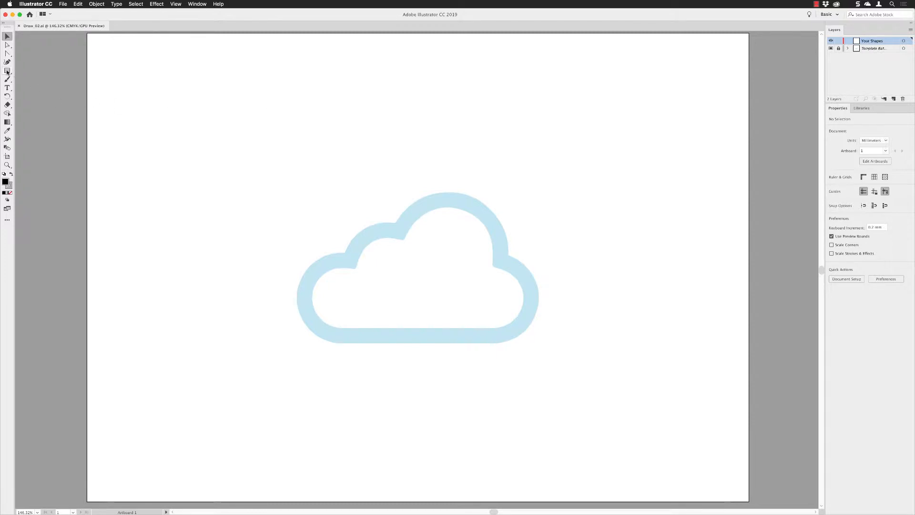
Tear off the shape tools group and choose the Ellipse tool for tracing the cloud.
left_click(8, 70)
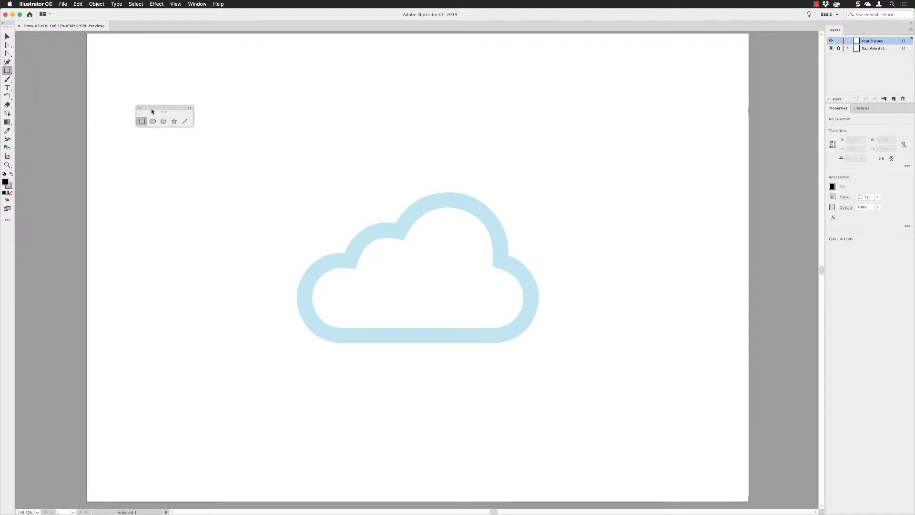
mouse_move(153, 121)
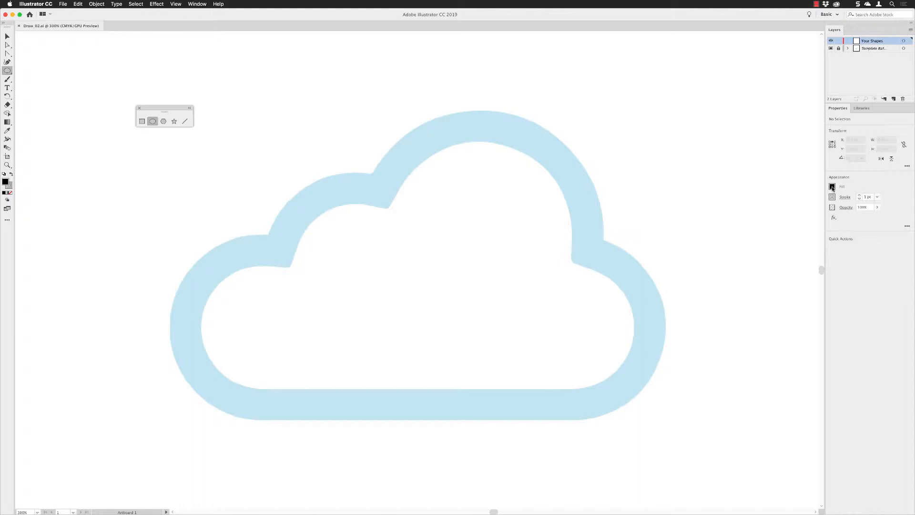
Set the fill to None in the Properties panel, leaving only the black stroke.
left_click(832, 185)
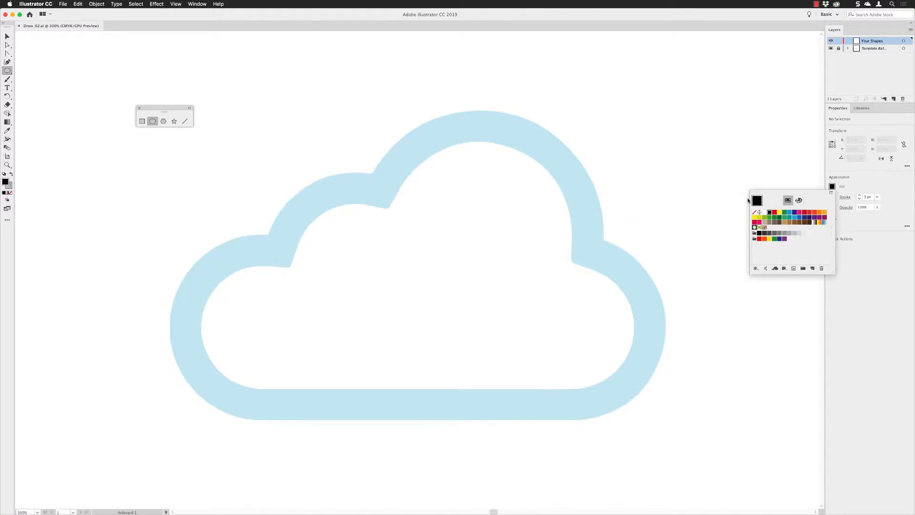
left_click(756, 212)
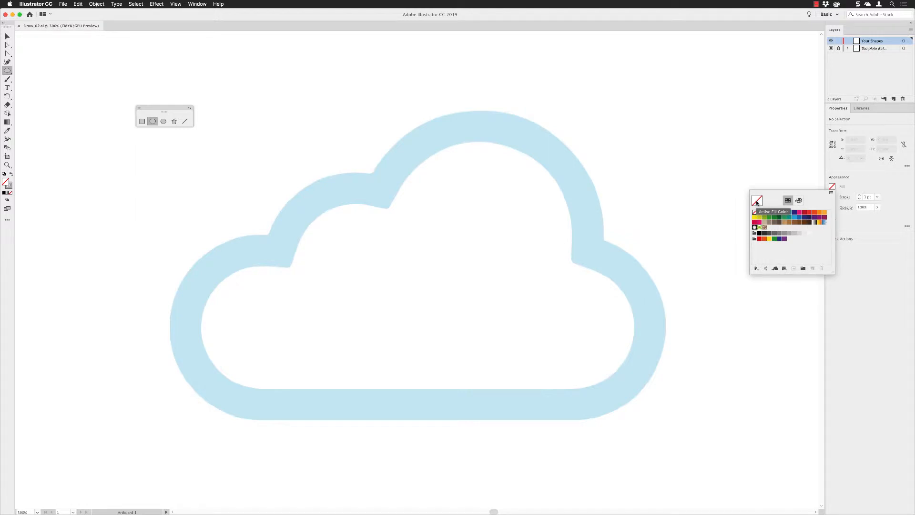
left_click(831, 198)
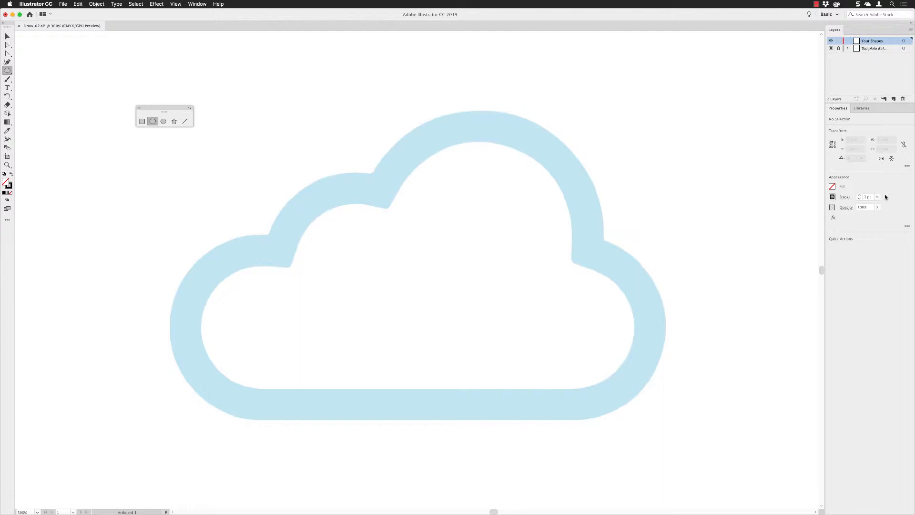
mouse_move(884, 197)
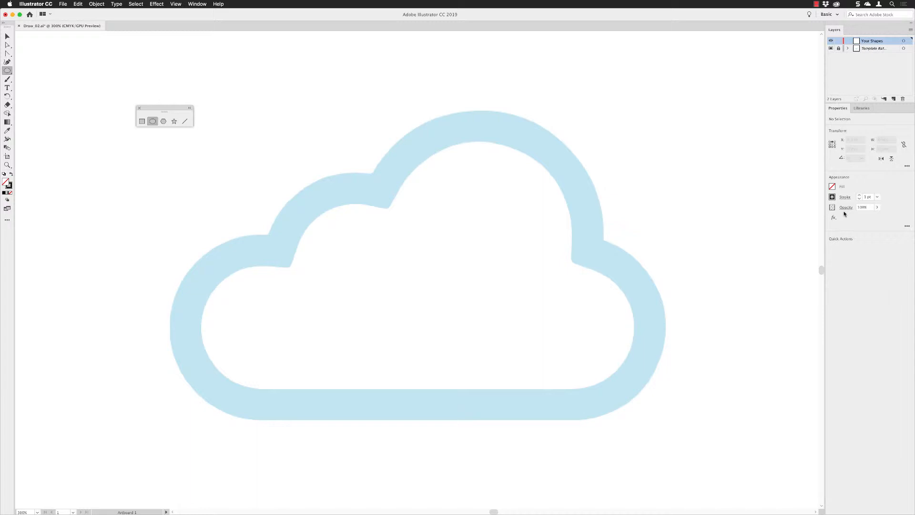
mouse_move(397, 204)
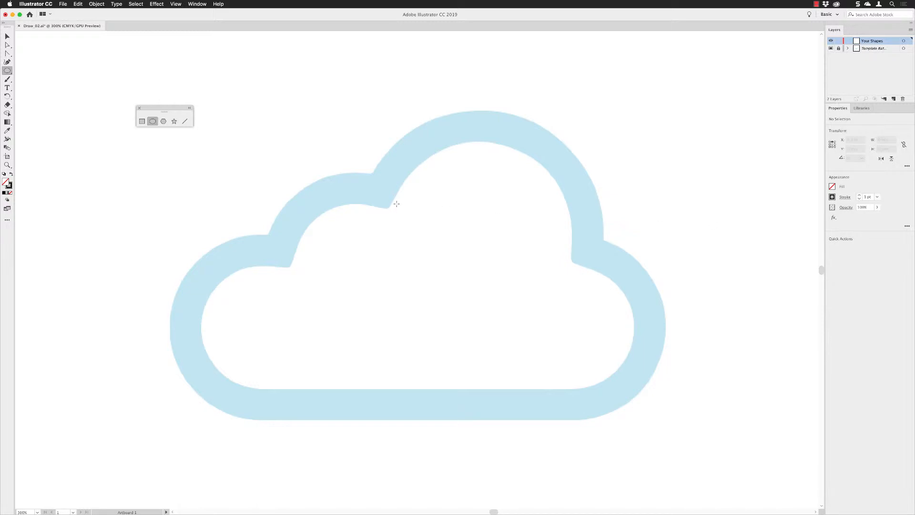
mouse_move(227, 283)
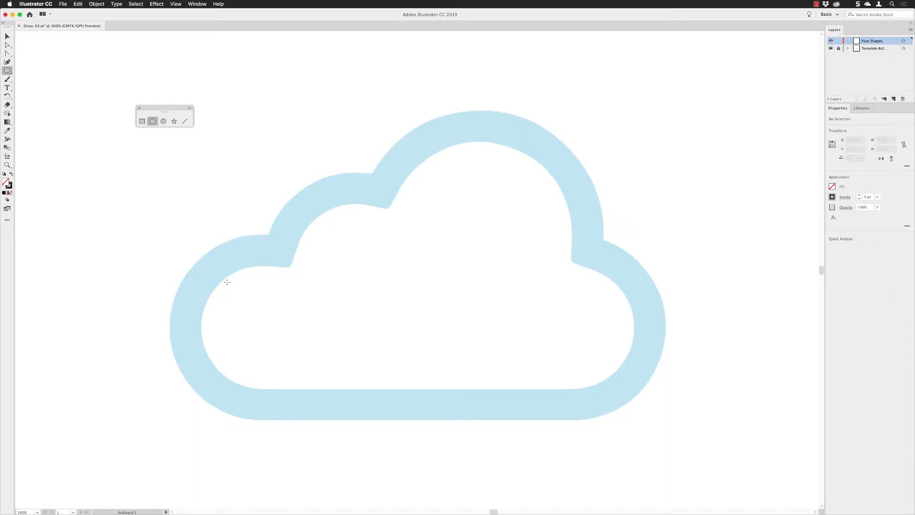
mouse_move(199, 289)
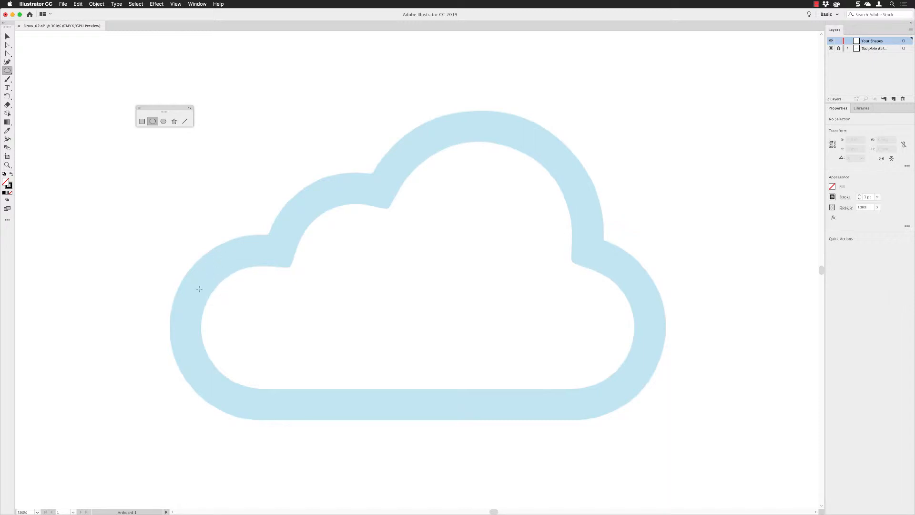
mouse_move(251, 263)
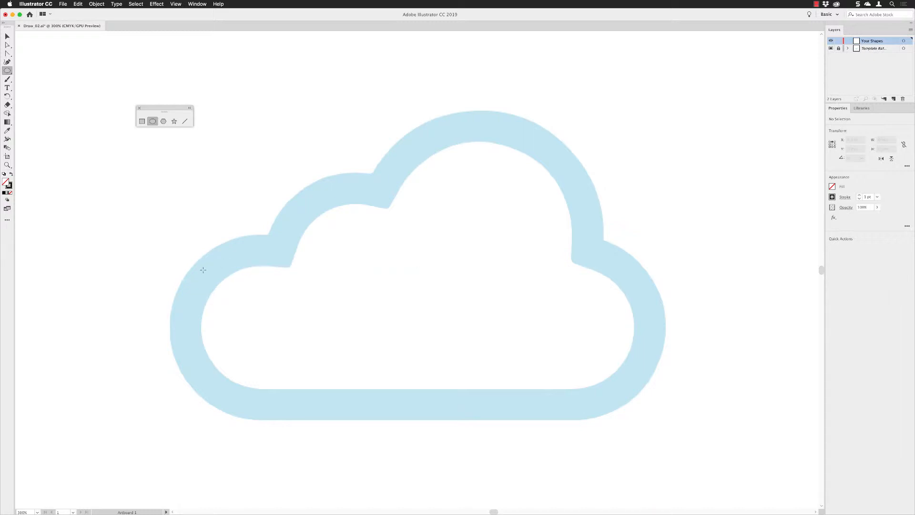
Shift-drag a black-outlined circle over the cloud template's lower-left bump.
left_click_drag(213, 266, 417, 266)
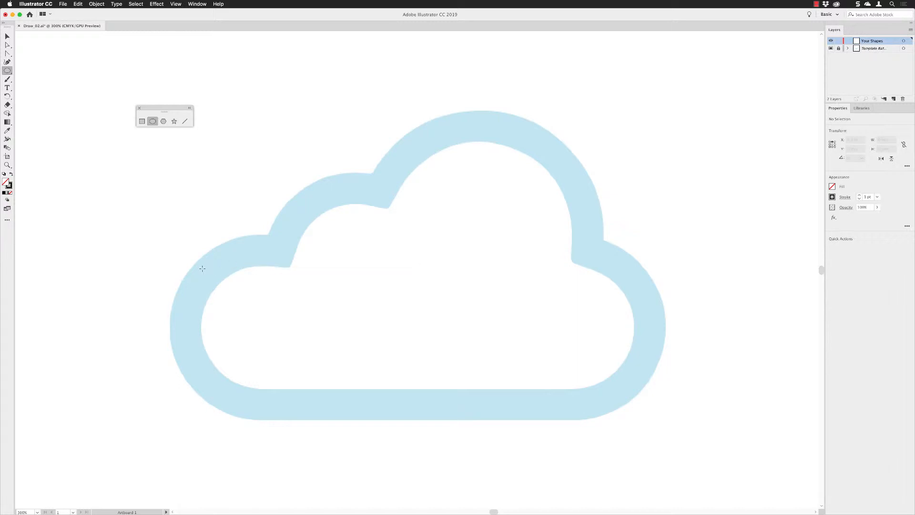
left_click_drag(202, 269, 298, 325)
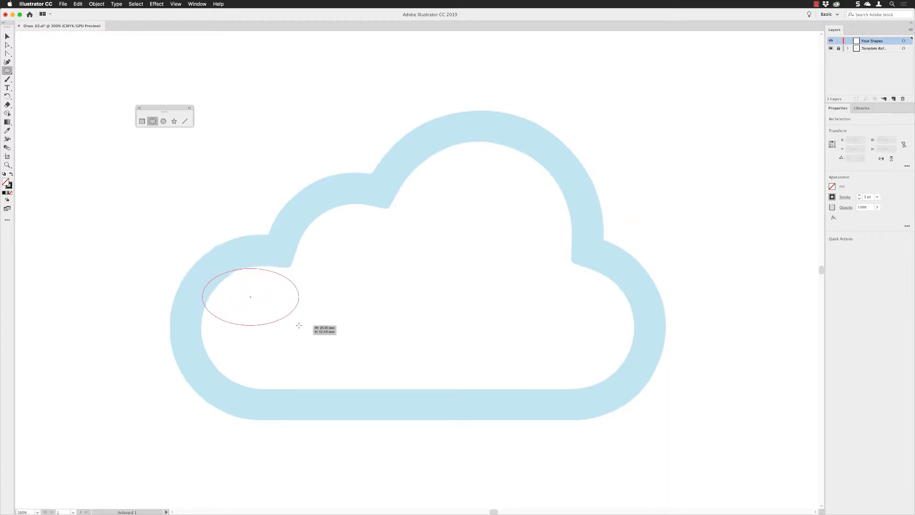
left_click_drag(297, 325, 338, 389)
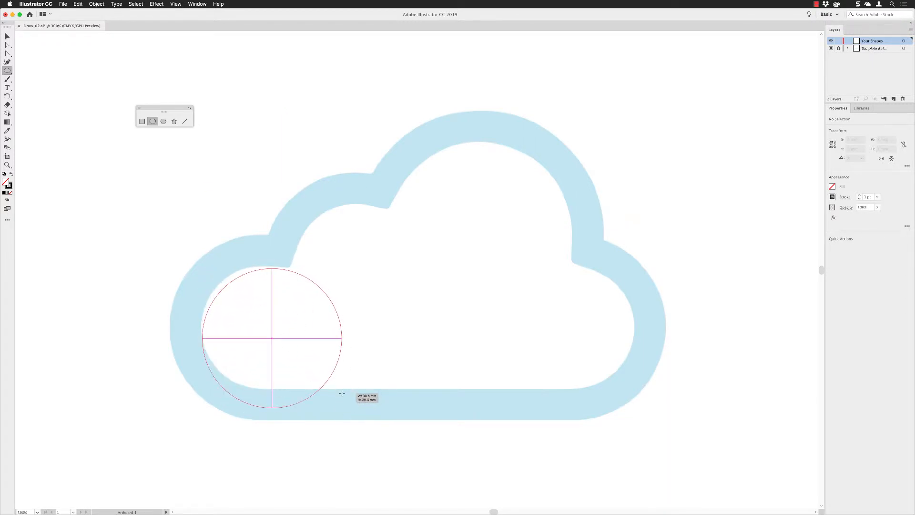
left_click_drag(341, 394, 321, 378)
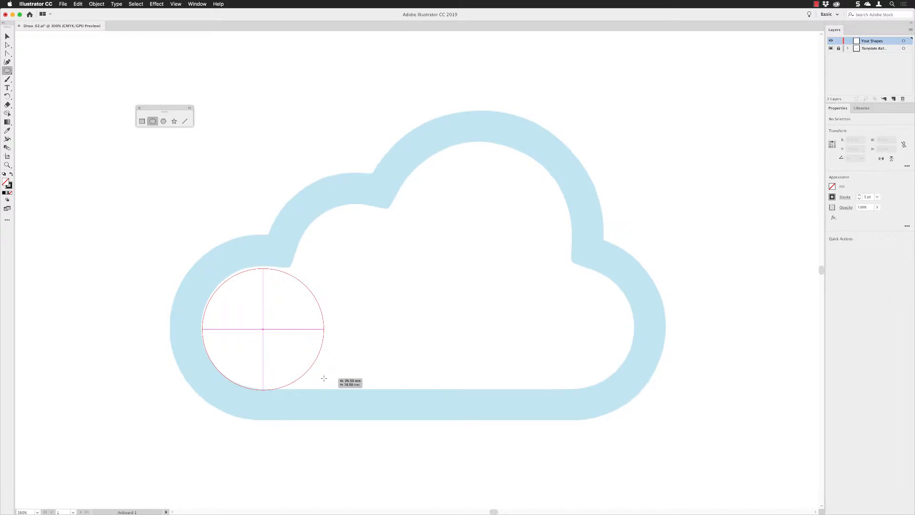
Resize and reposition the circle so it fits the left lobe's outer edge.
left_click_drag(263, 330, 294, 322)
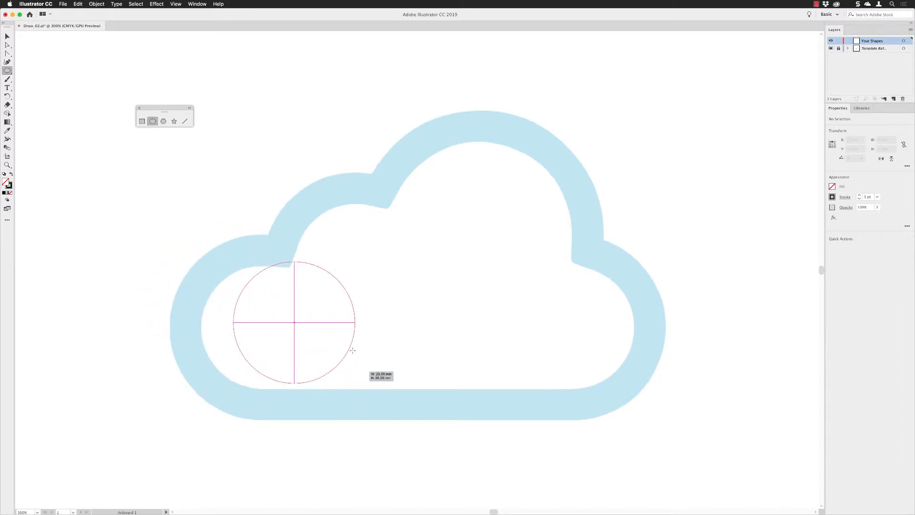
left_click_drag(353, 349, 323, 376)
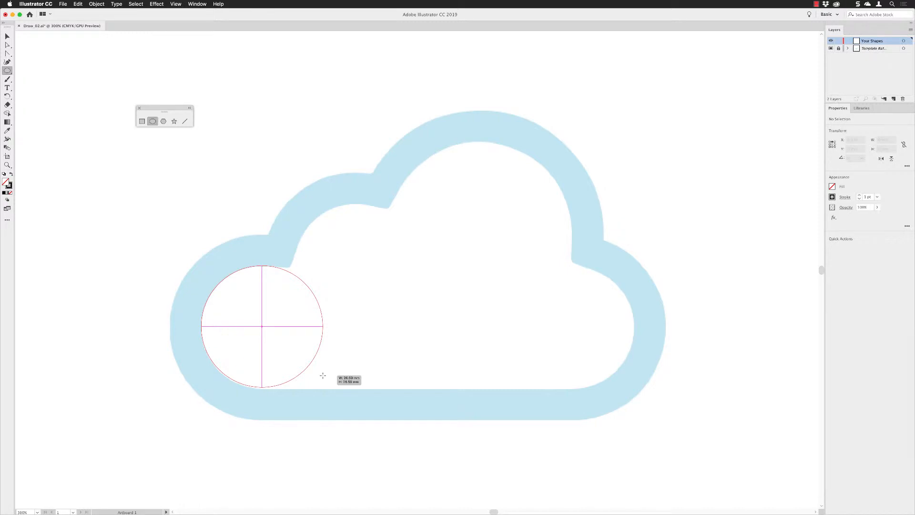
left_click_drag(323, 376, 349, 416)
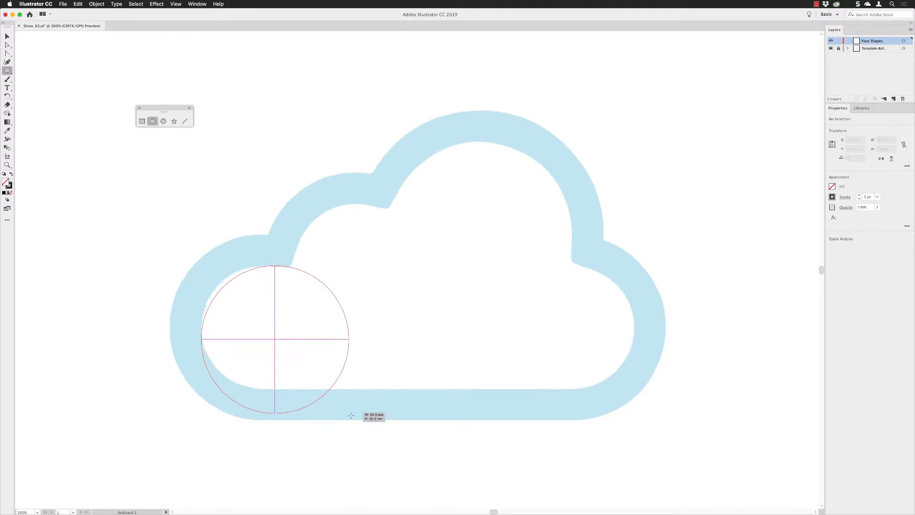
left_click_drag(350, 416, 324, 383)
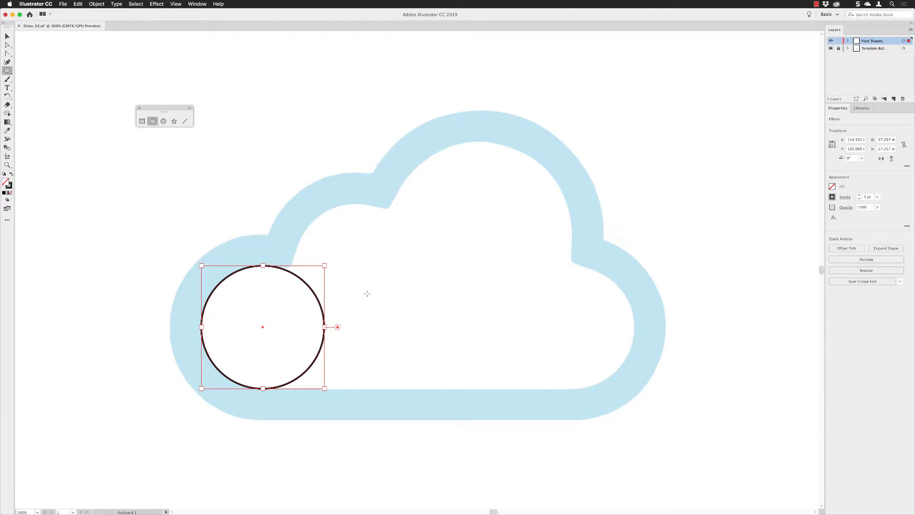
mouse_move(289, 314)
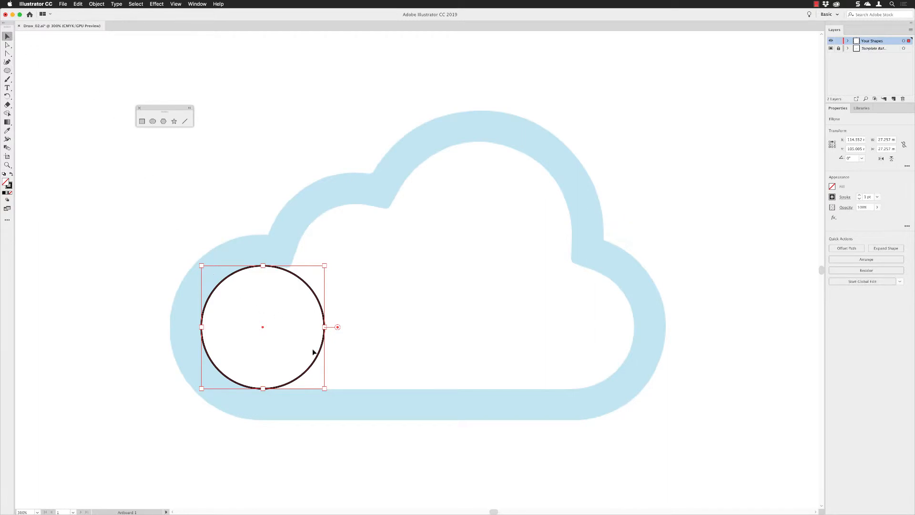
mouse_move(267, 325)
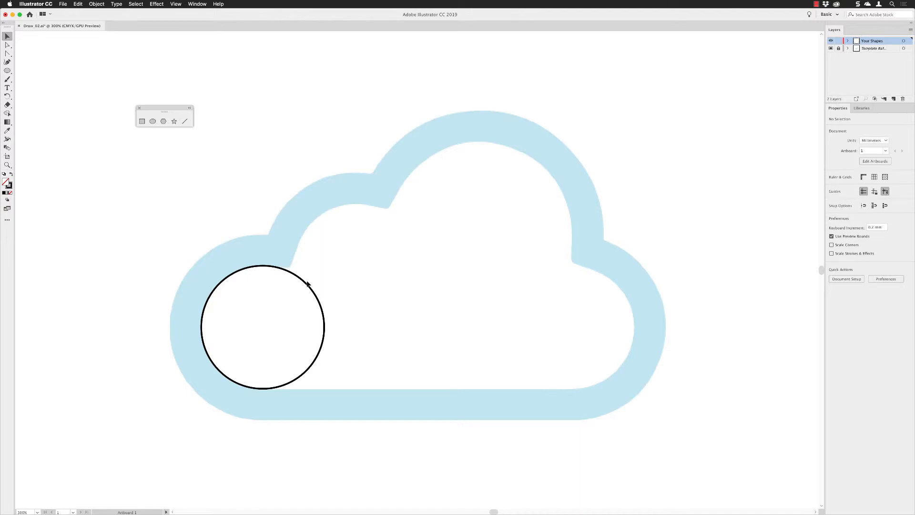
Copy the first circle over the middle bump and enlarge it slightly to fit.
left_click(263, 327)
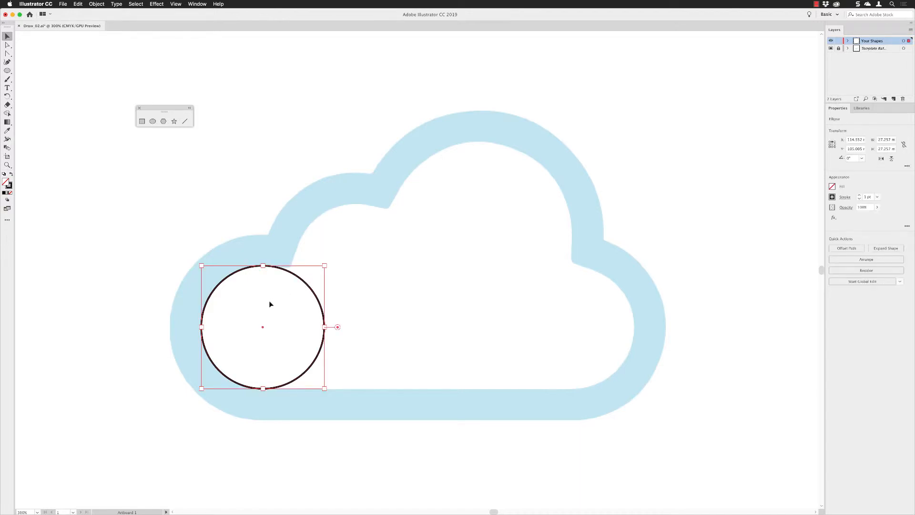
mouse_move(263, 329)
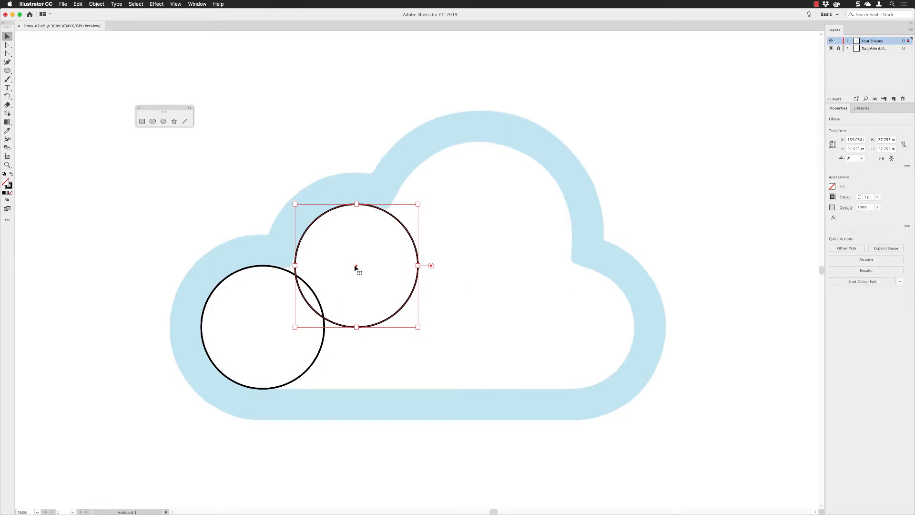
mouse_move(350, 222)
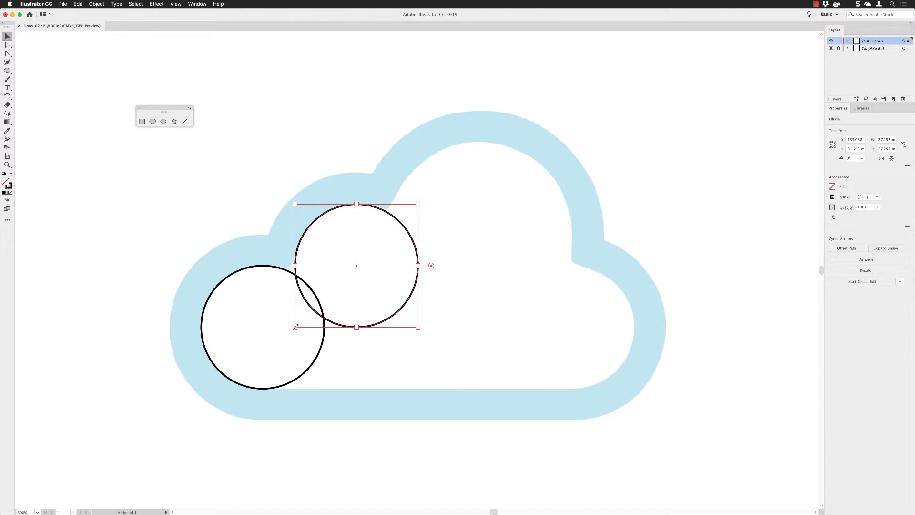
left_click_drag(294, 327, 289, 335)
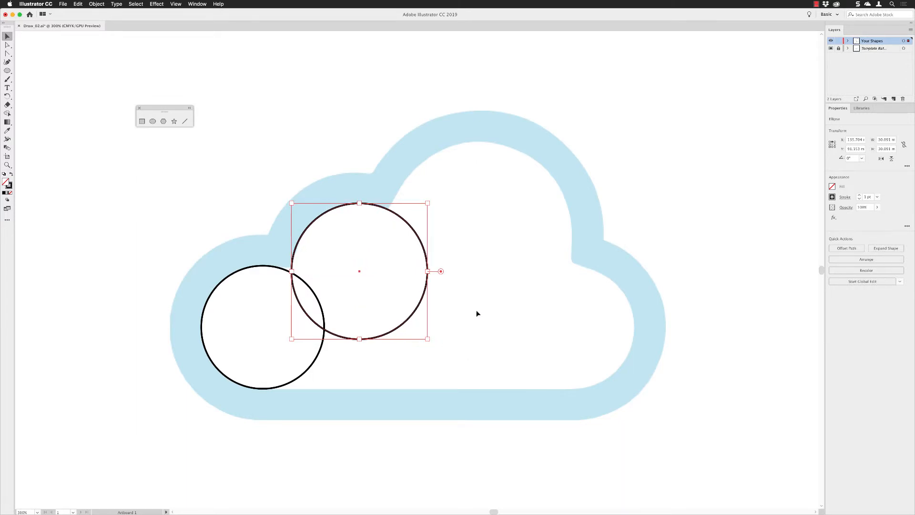
mouse_move(488, 293)
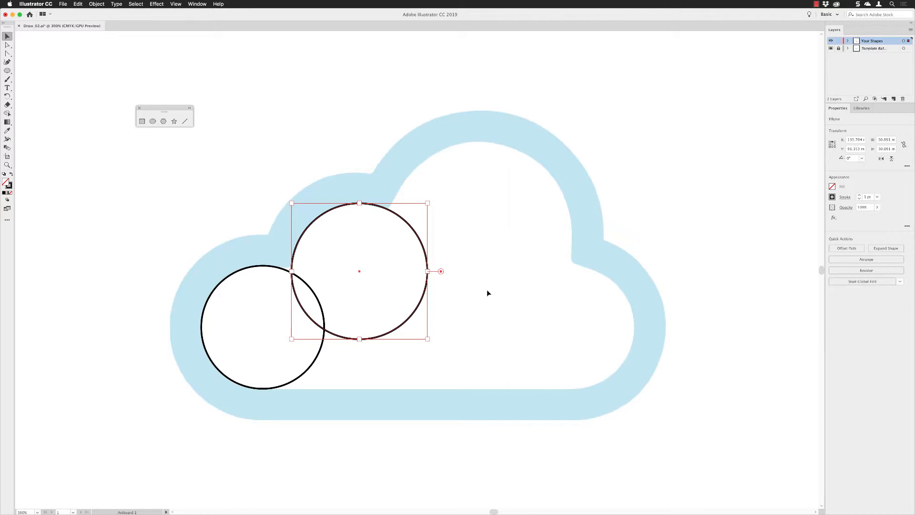
mouse_move(360, 274)
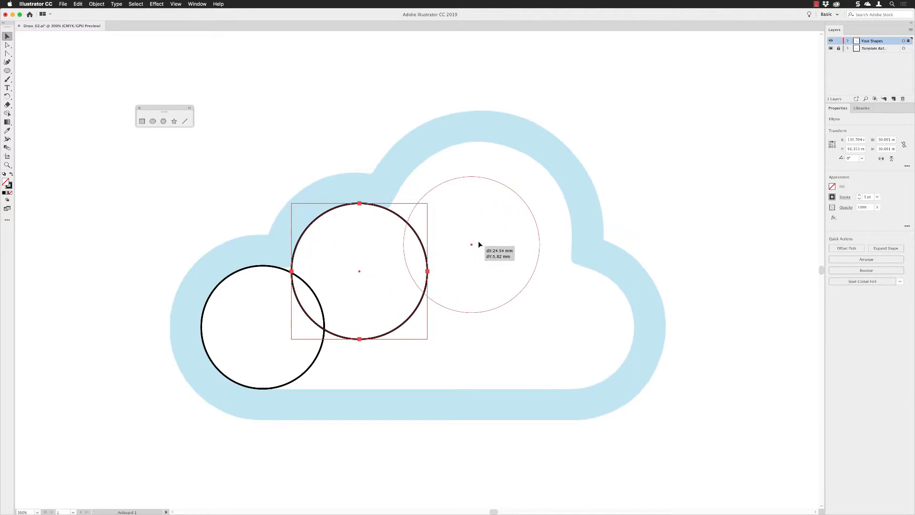
Copy a circle to the top lobe and scale it up to fill the cloud's large top bump.
left_click_drag(472, 245, 484, 226)
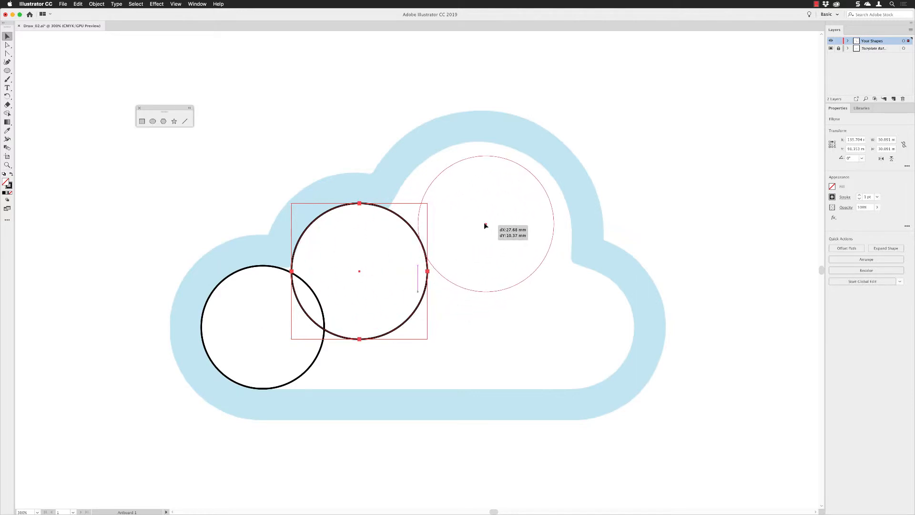
left_click_drag(484, 225, 480, 231)
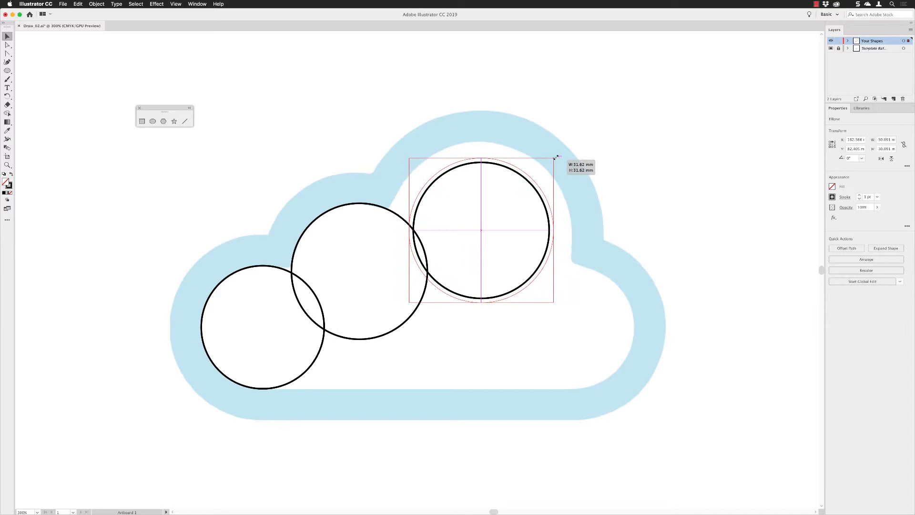
left_click_drag(555, 159, 571, 143)
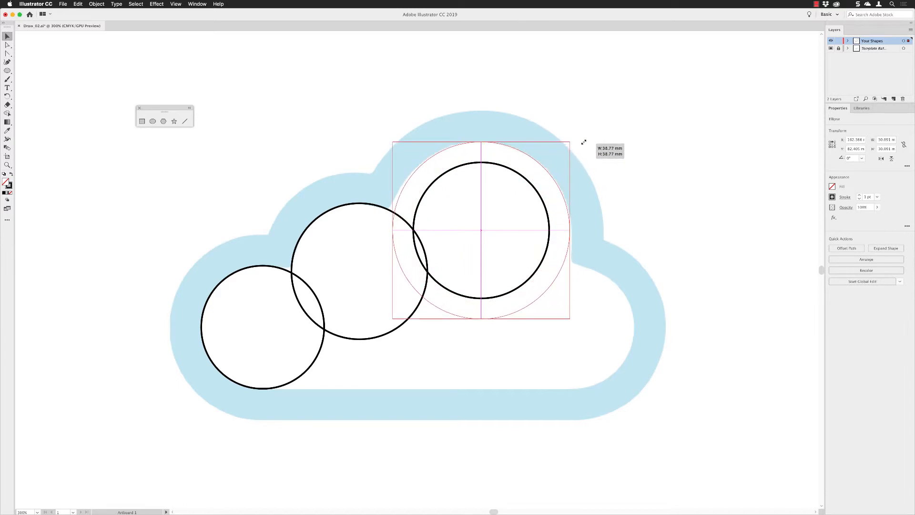
left_click_drag(569, 143, 573, 140)
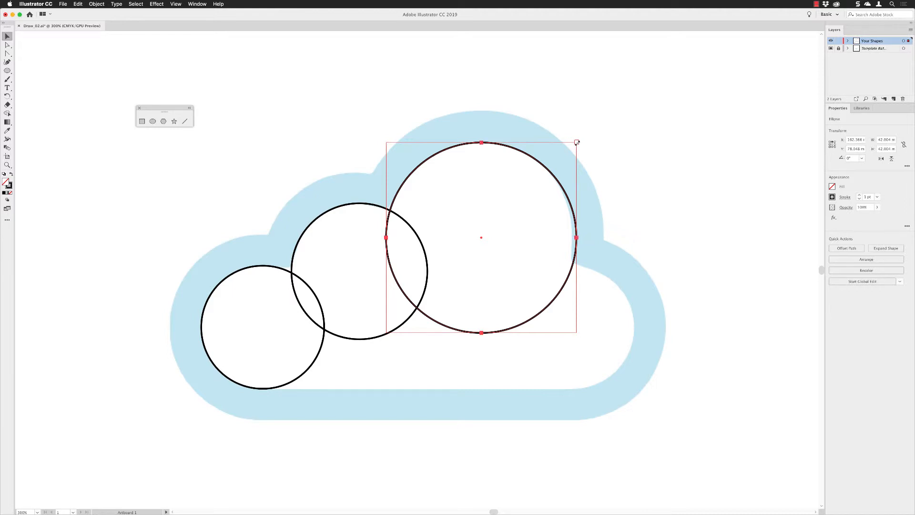
left_click_drag(577, 237, 585, 239)
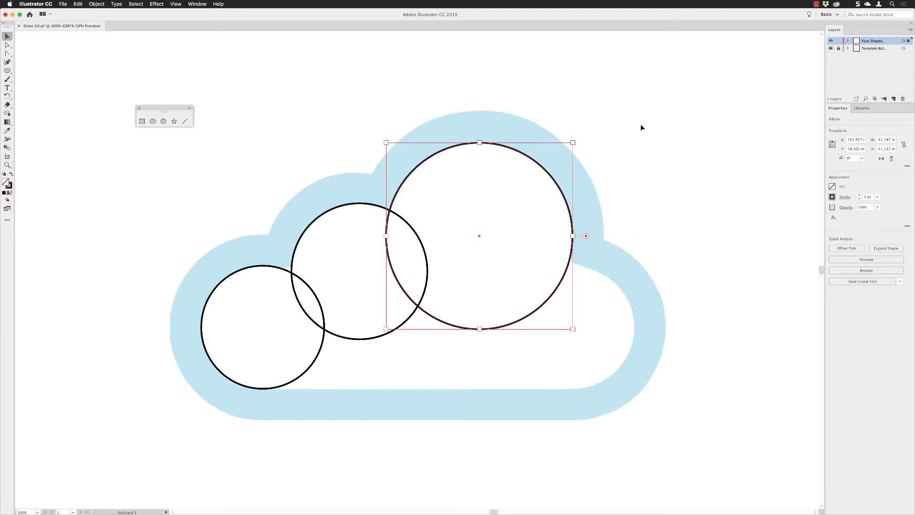
mouse_move(652, 140)
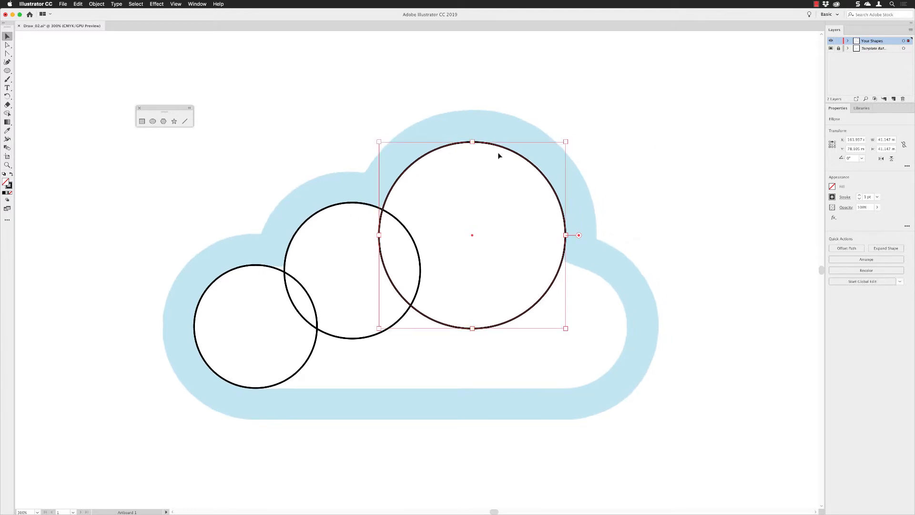
mouse_move(519, 208)
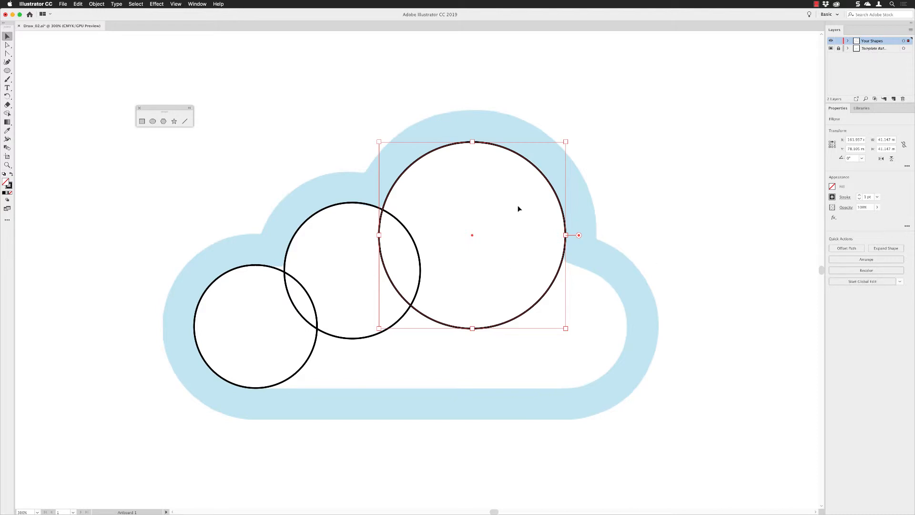
mouse_move(302, 363)
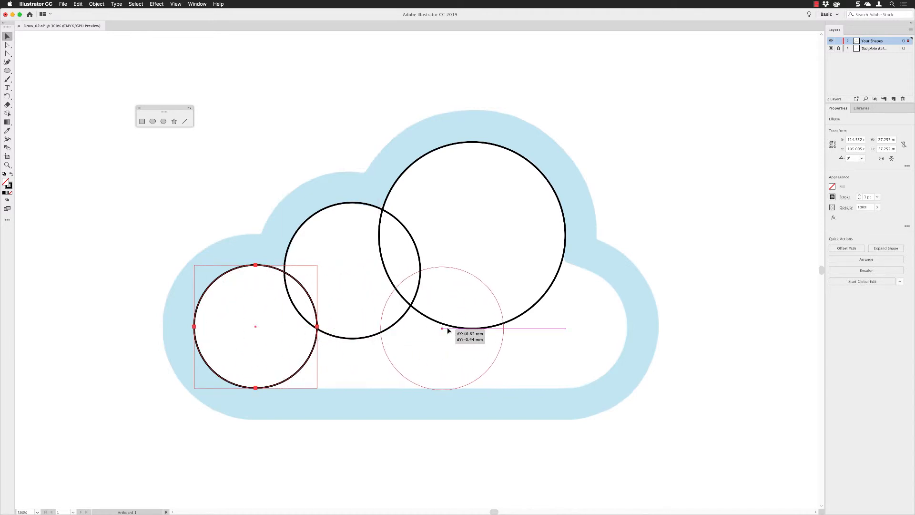
Alt-drag the lower-left circle horizontally to place a duplicate in the lower-right bump.
left_click_drag(443, 327, 493, 326)
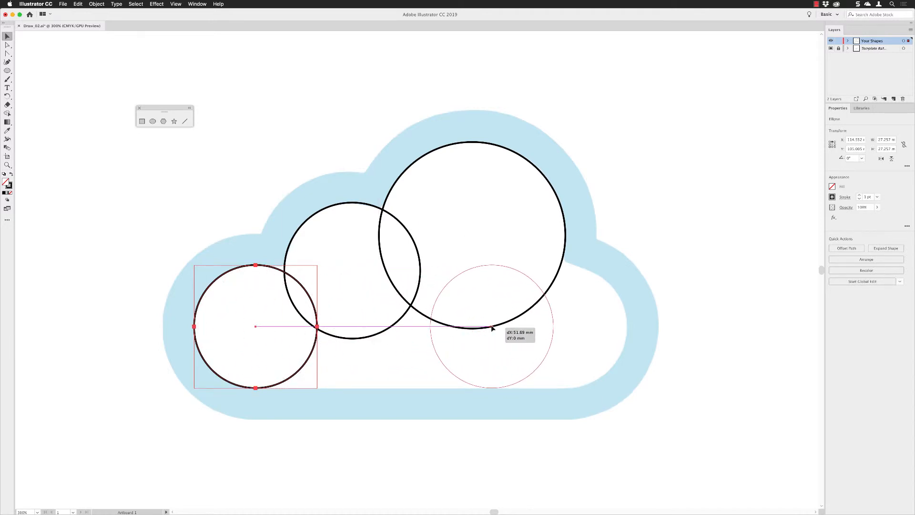
left_click_drag(493, 327, 581, 327)
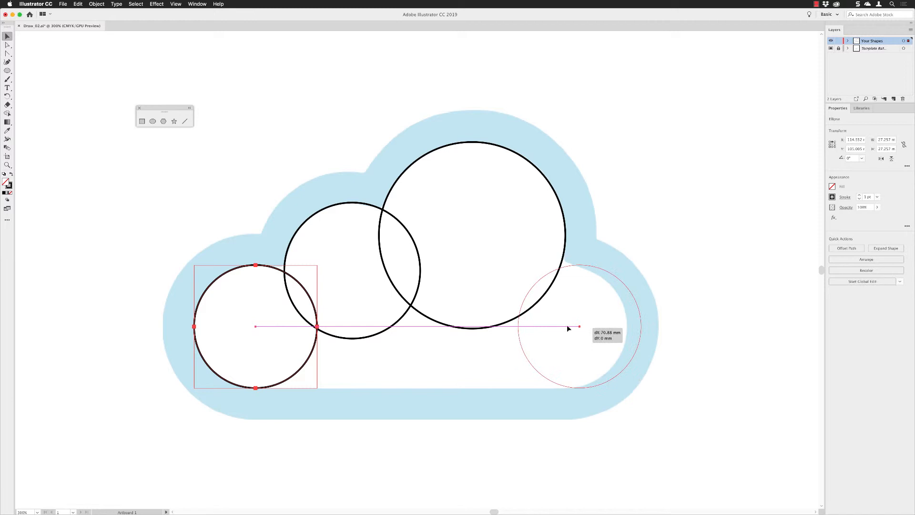
left_click_drag(578, 326, 552, 326)
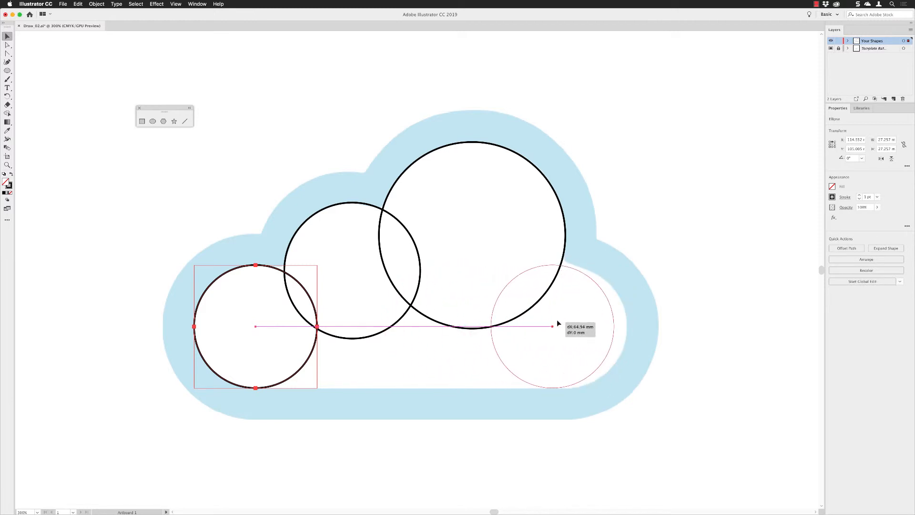
left_click_drag(558, 324, 516, 326)
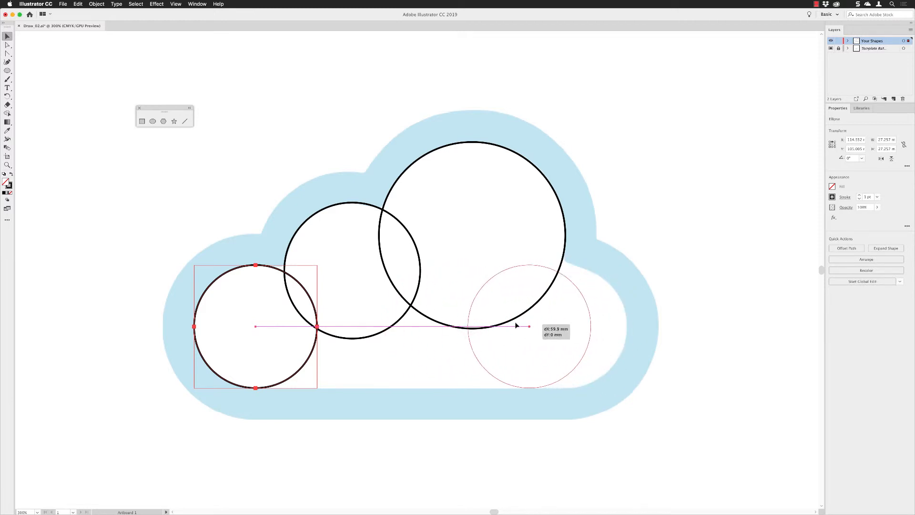
left_click_drag(517, 326, 566, 324)
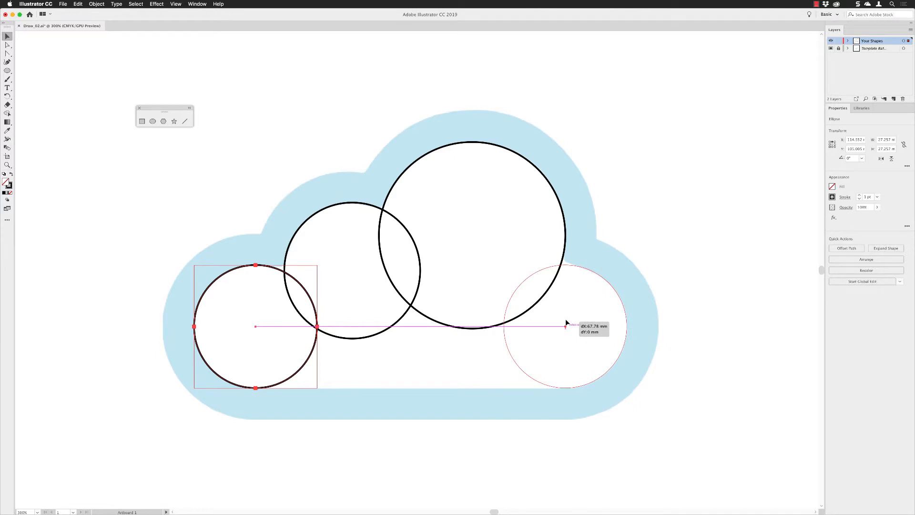
left_click_drag(256, 327, 564, 326)
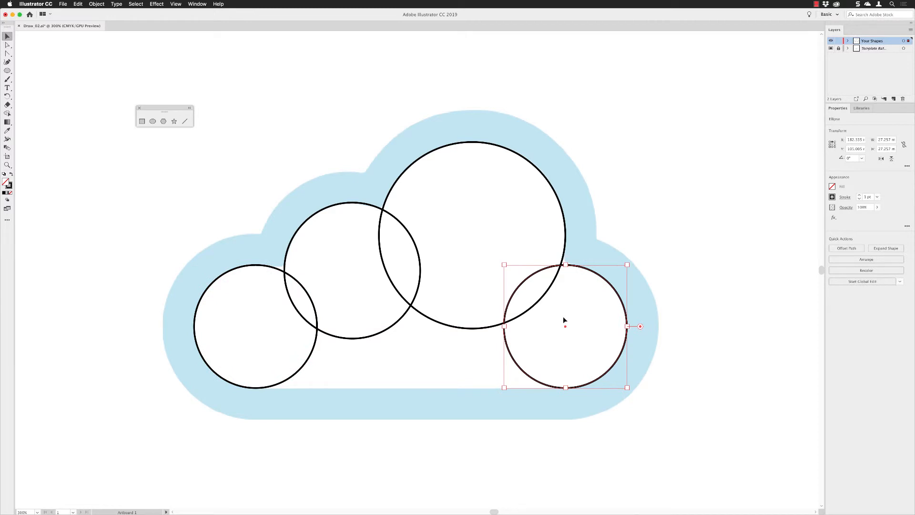
mouse_move(679, 162)
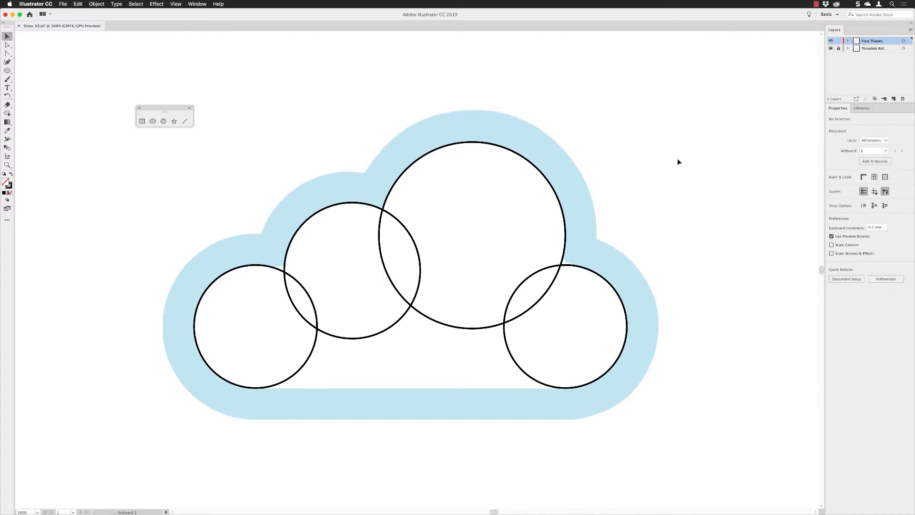
mouse_move(497, 116)
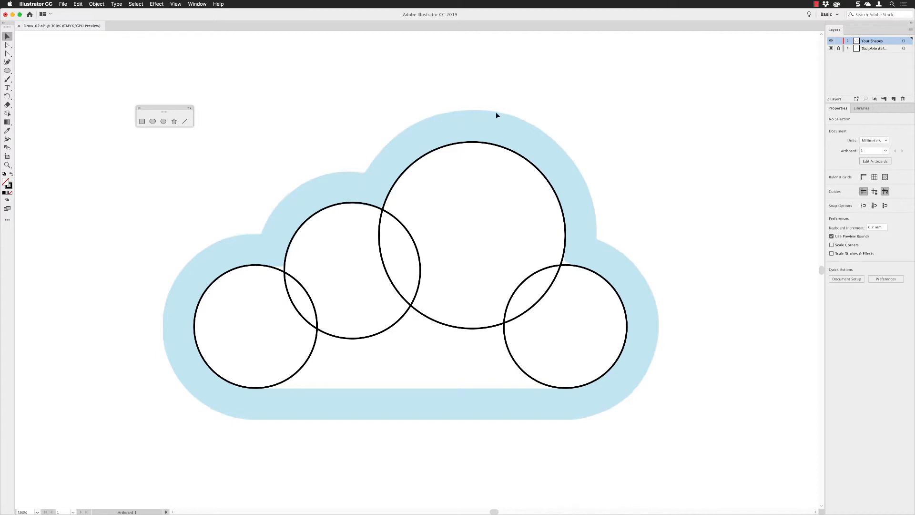
mouse_move(514, 54)
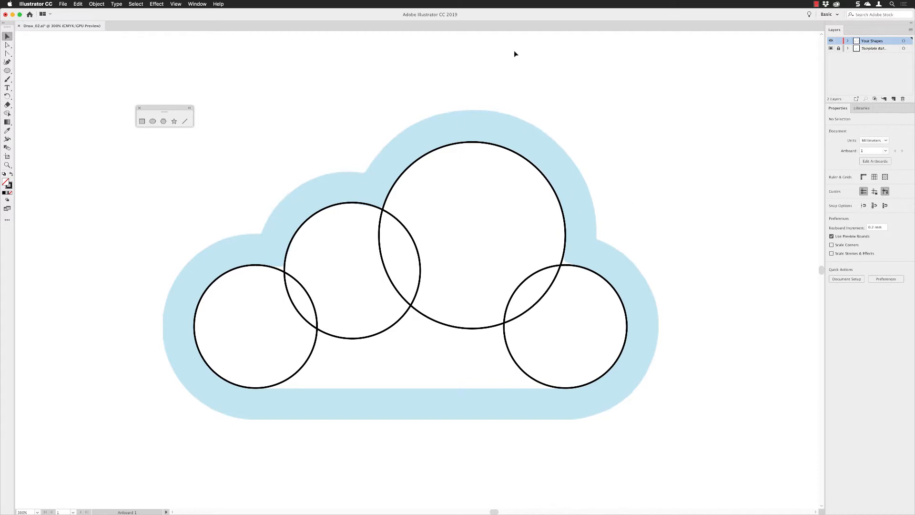
mouse_move(141, 121)
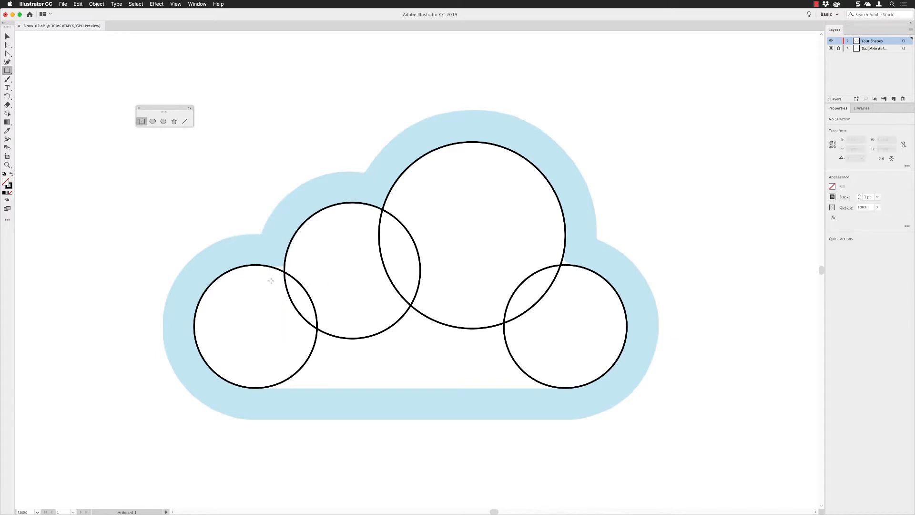
Draw a rectangle from the left circle's centre to the right circle's bottom edge.
left_click_drag(281, 270, 352, 269)
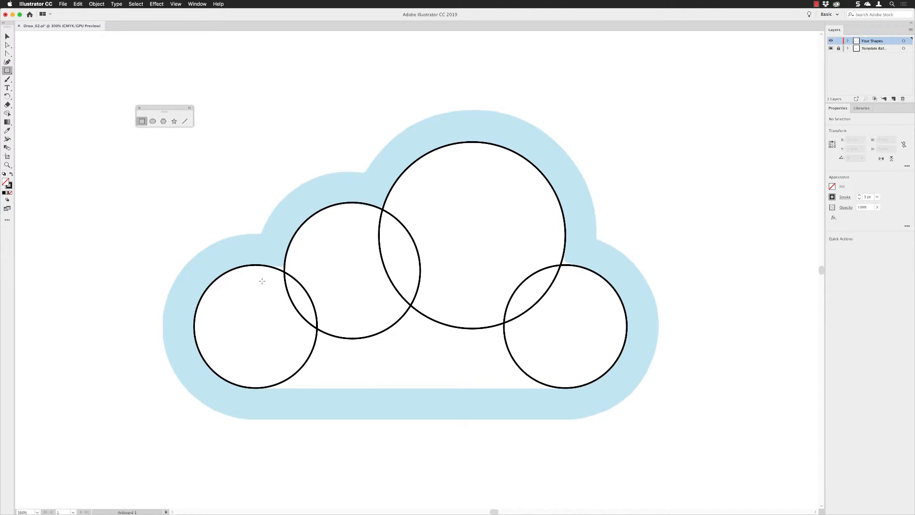
mouse_move(263, 288)
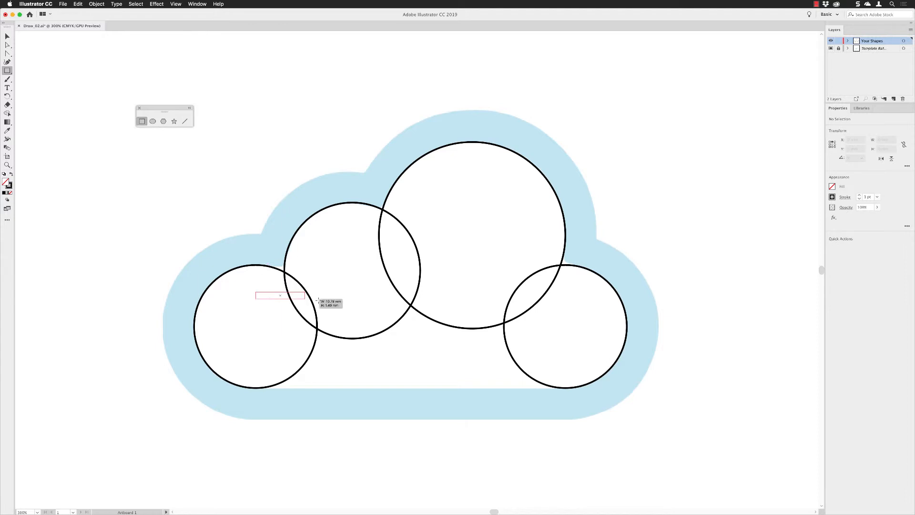
left_click_drag(280, 295, 566, 330)
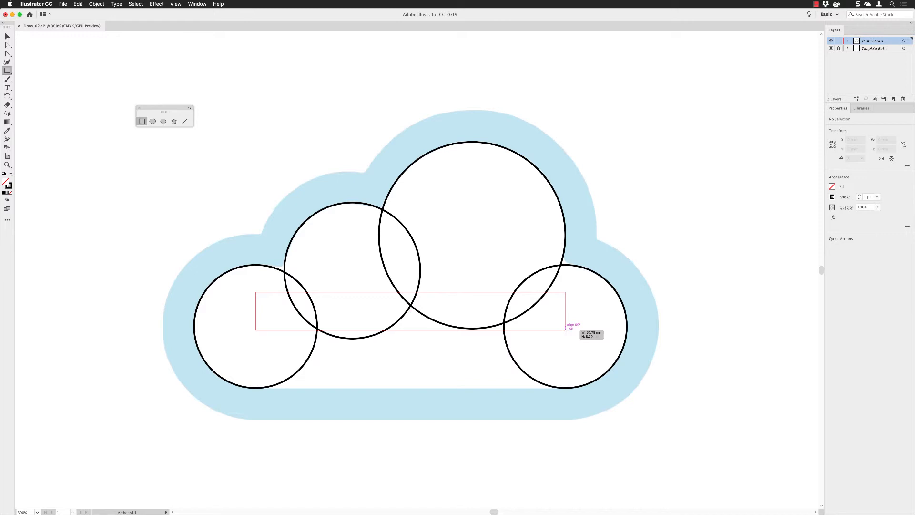
left_click_drag(566, 330, 565, 384)
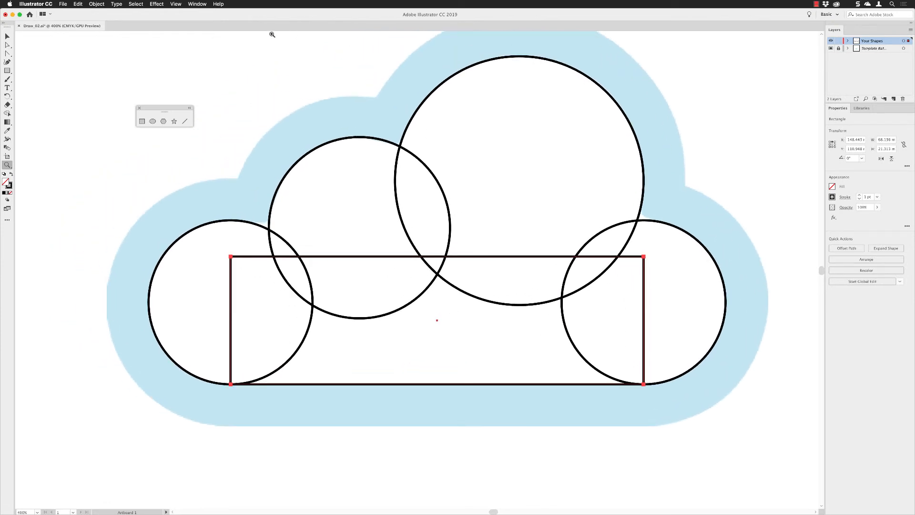
Switch to View > Outline and test the rectangle's width from its right side handle.
left_click(176, 3)
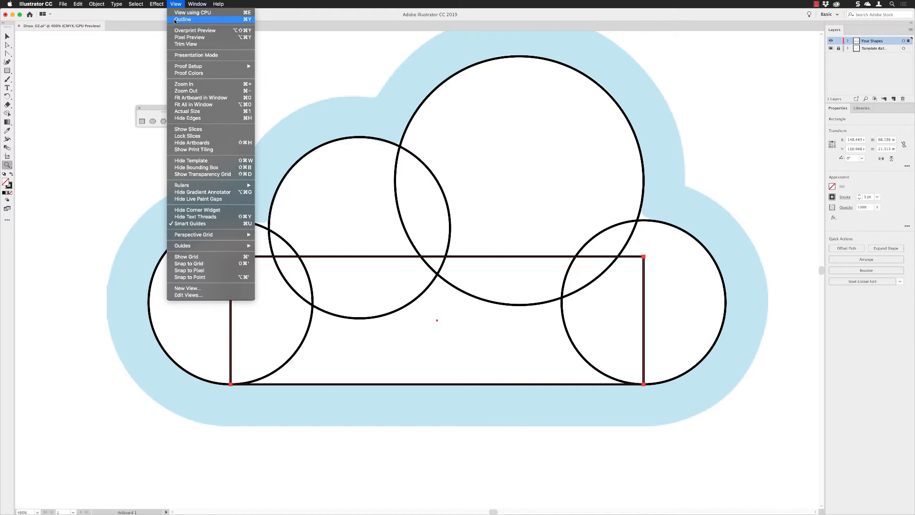
left_click(183, 19)
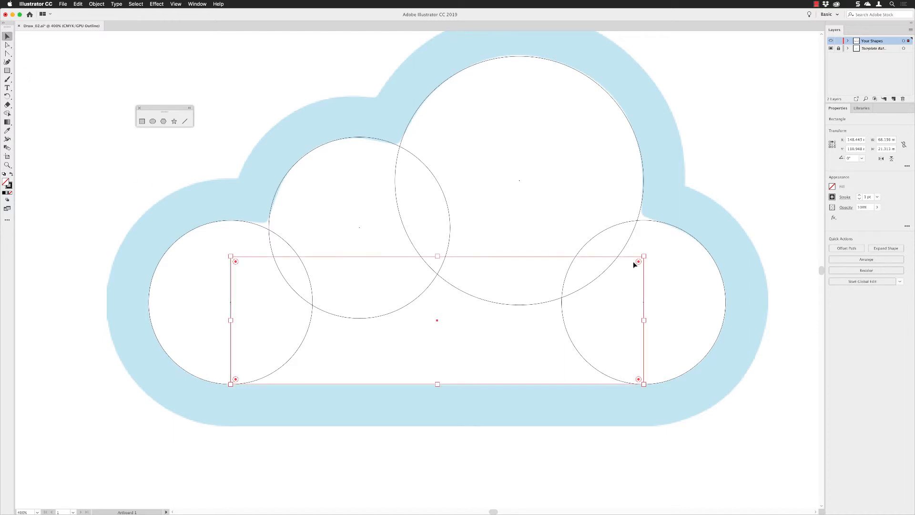
mouse_move(646, 321)
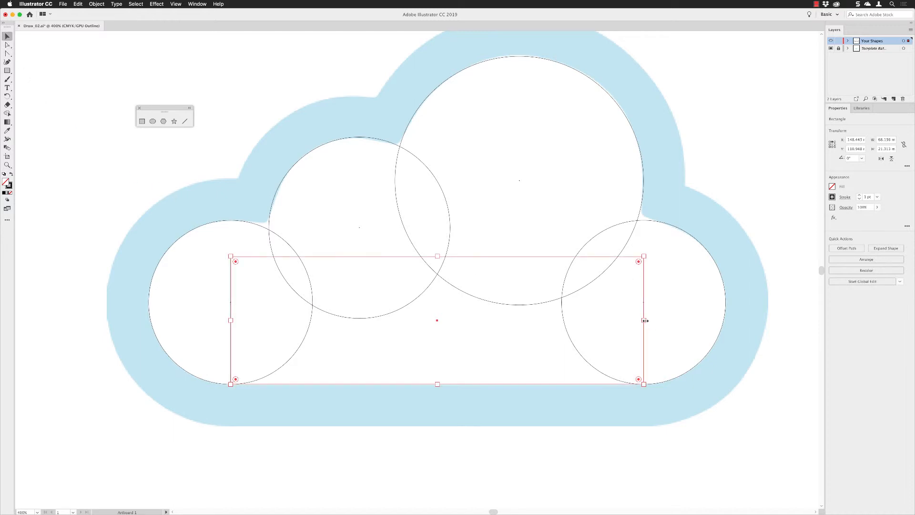
left_click_drag(645, 320, 645, 320)
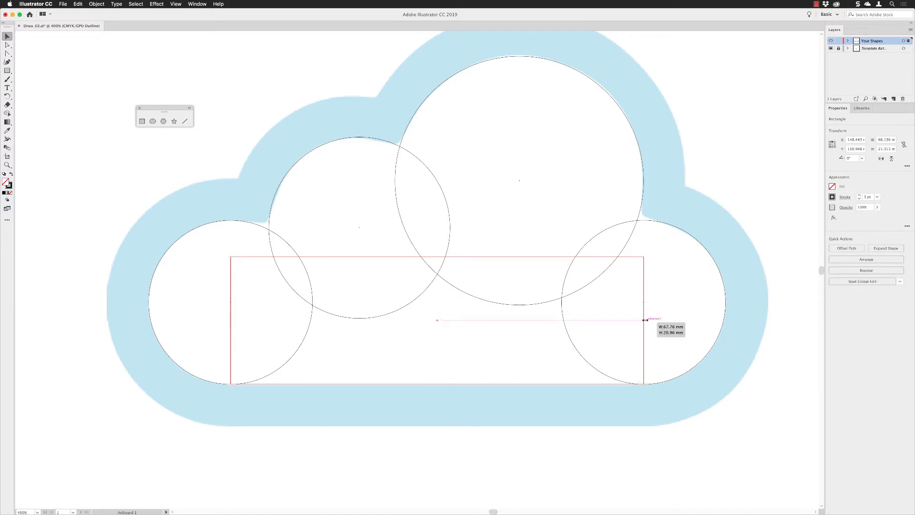
left_click_drag(643, 320, 625, 319)
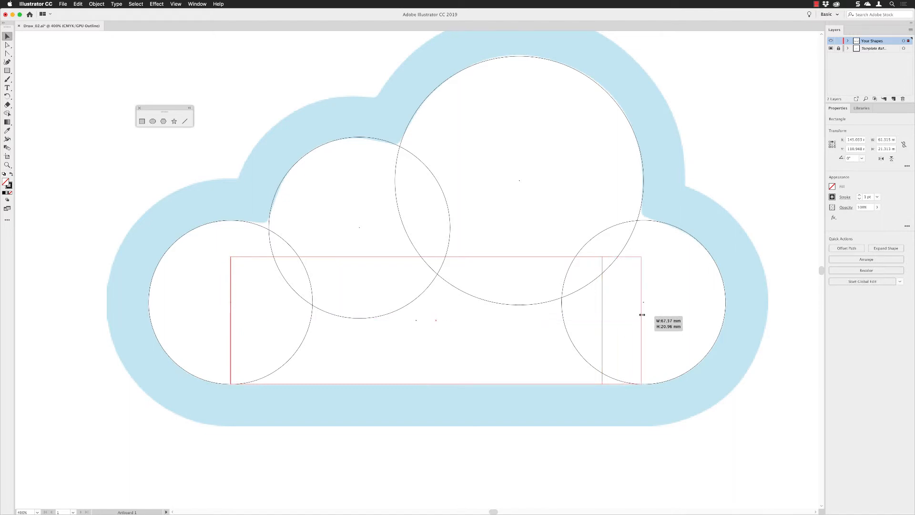
left_click_drag(639, 315, 645, 315)
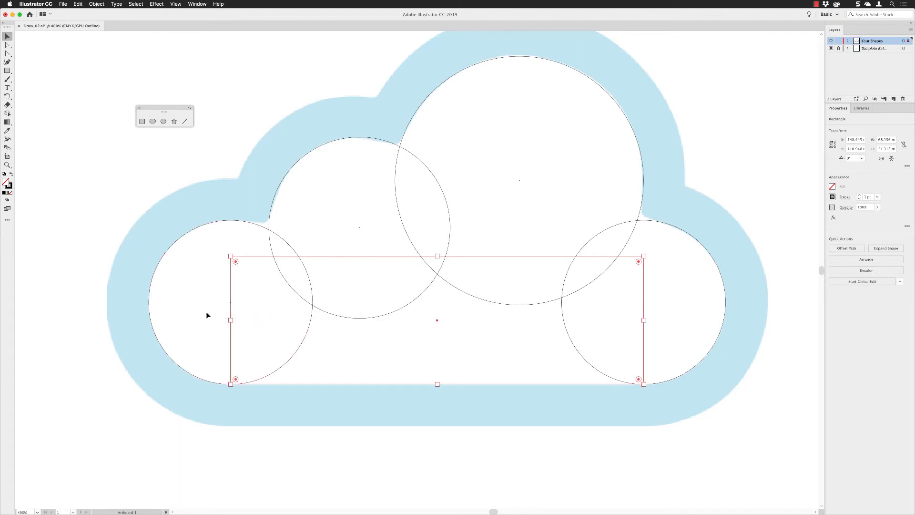
mouse_move(276, 301)
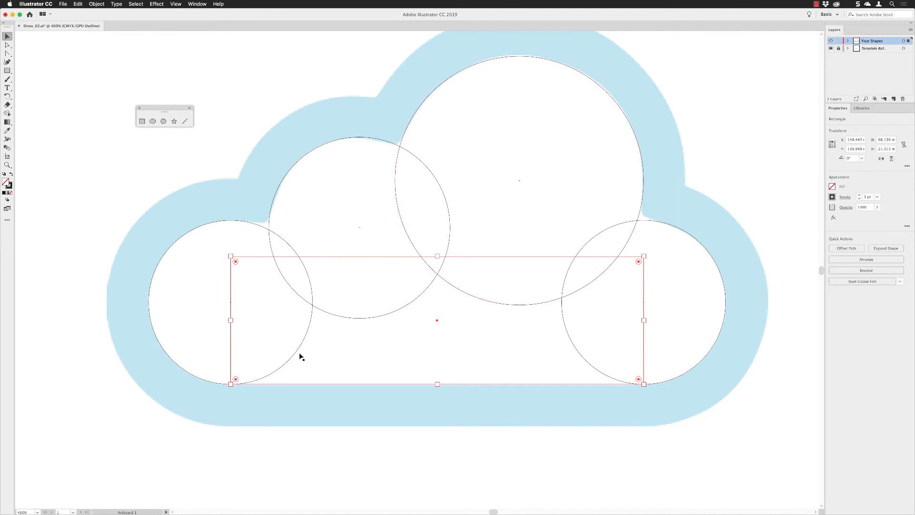
mouse_move(700, 227)
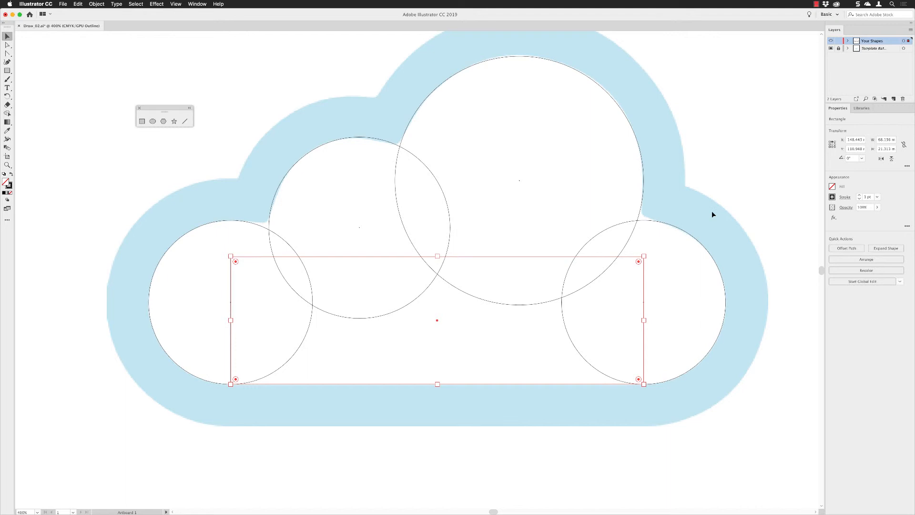
mouse_move(728, 449)
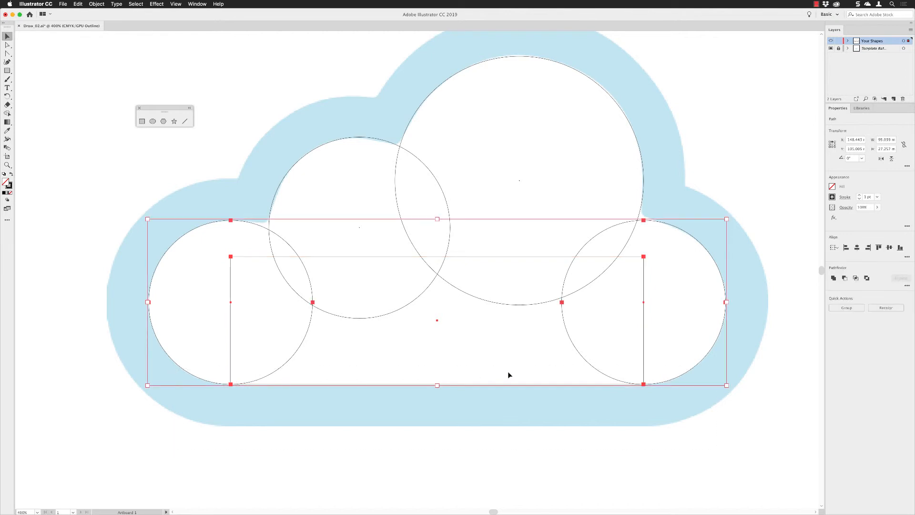
mouse_move(833, 240)
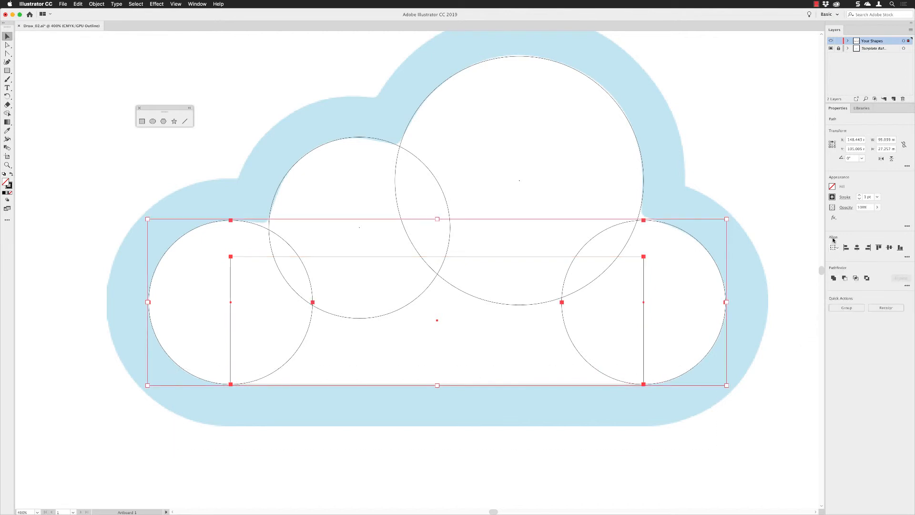
Keep Align to Selection, return to View > Preview, and select all shapes with Cmd+A.
left_click(834, 247)
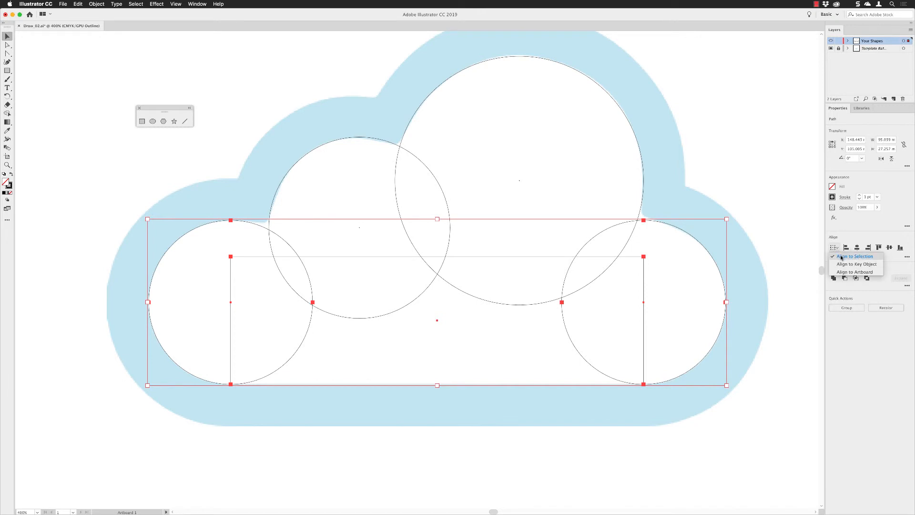
left_click(852, 255)
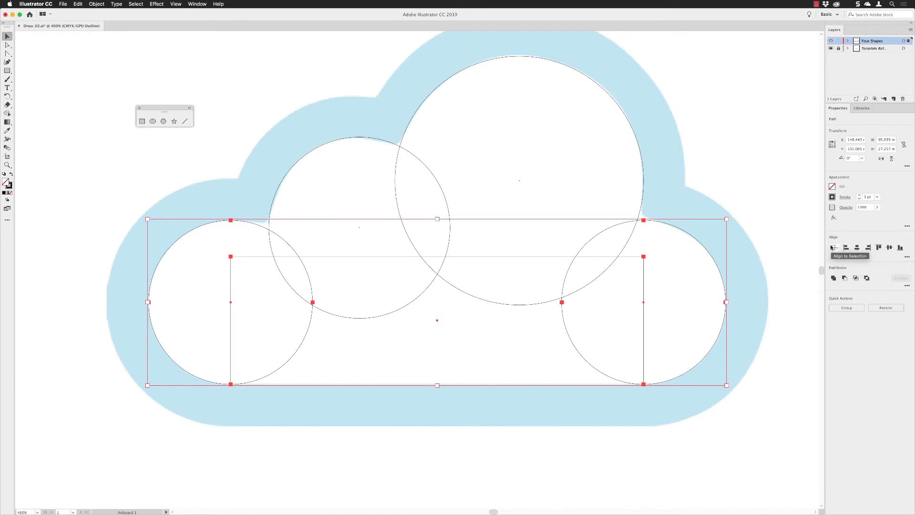
mouse_move(901, 247)
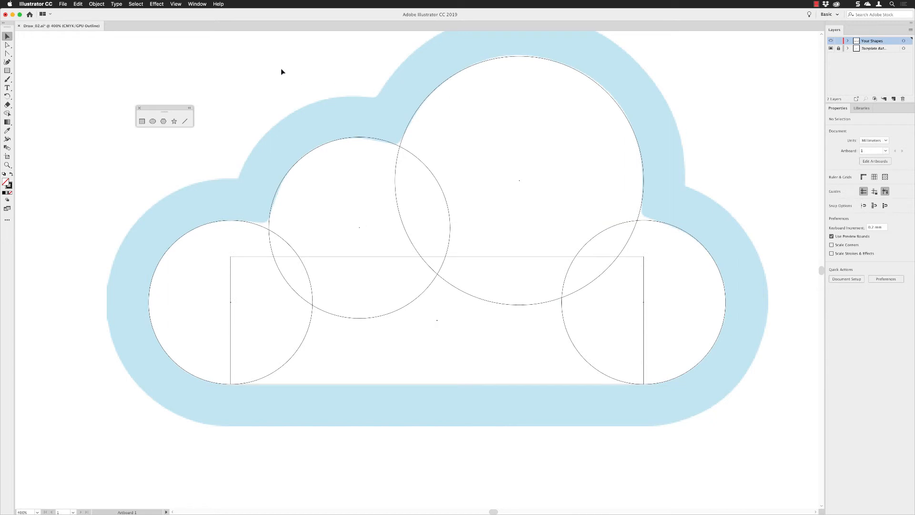
left_click(176, 4)
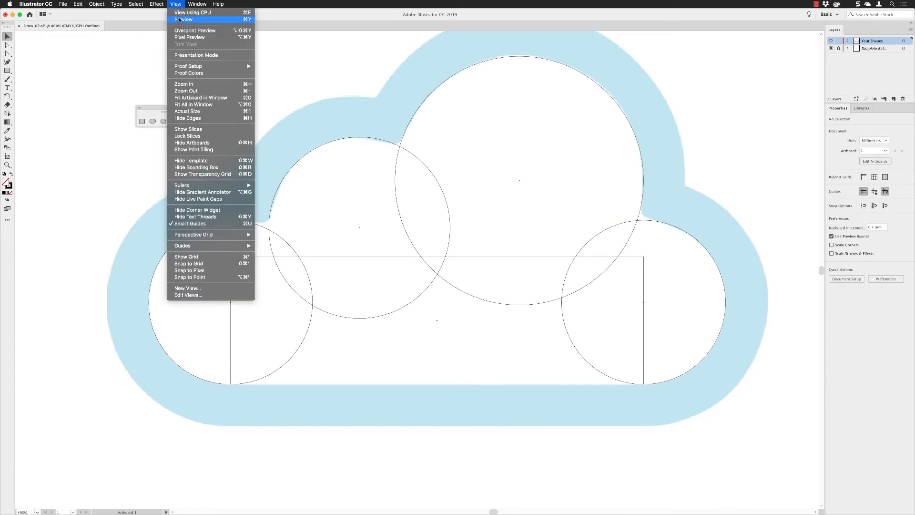
left_click(184, 19)
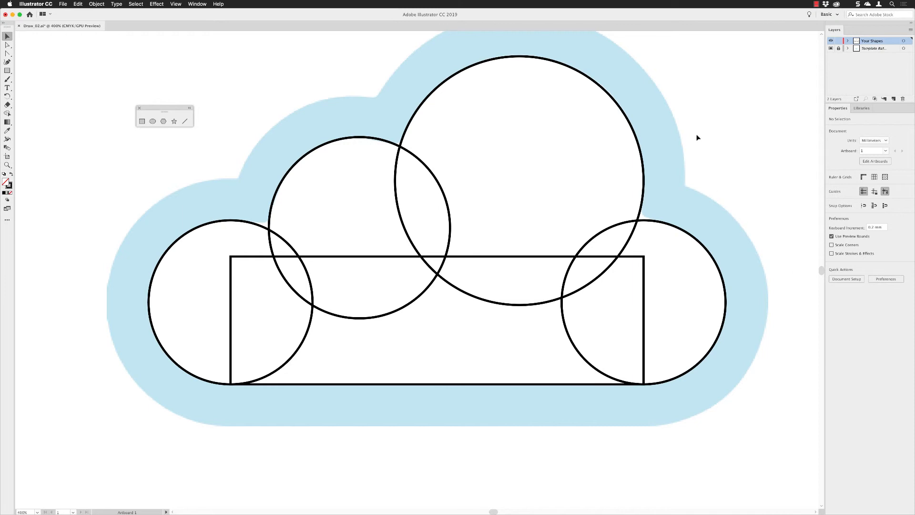
mouse_move(717, 106)
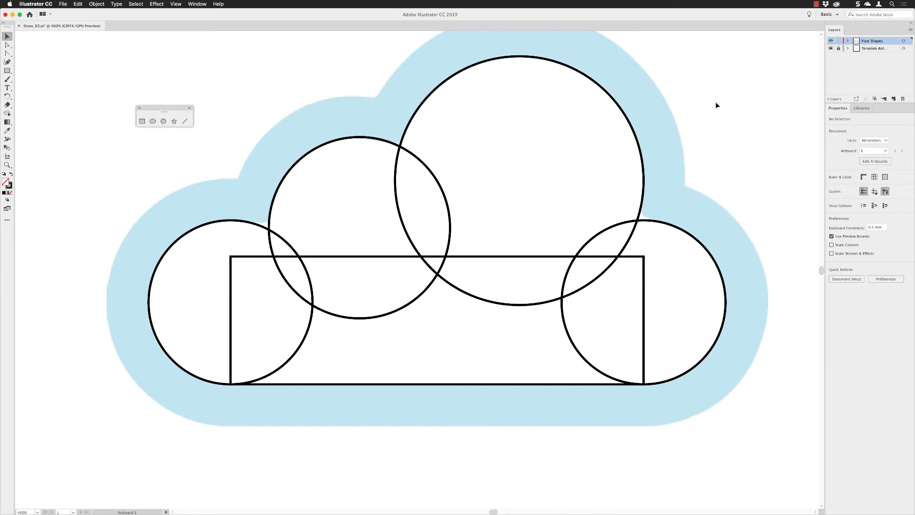
key("cmd+a")
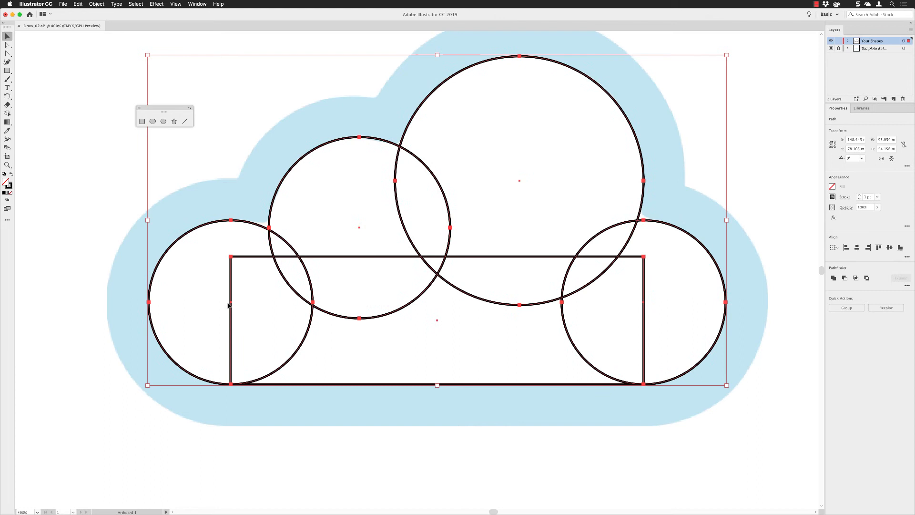
mouse_move(691, 284)
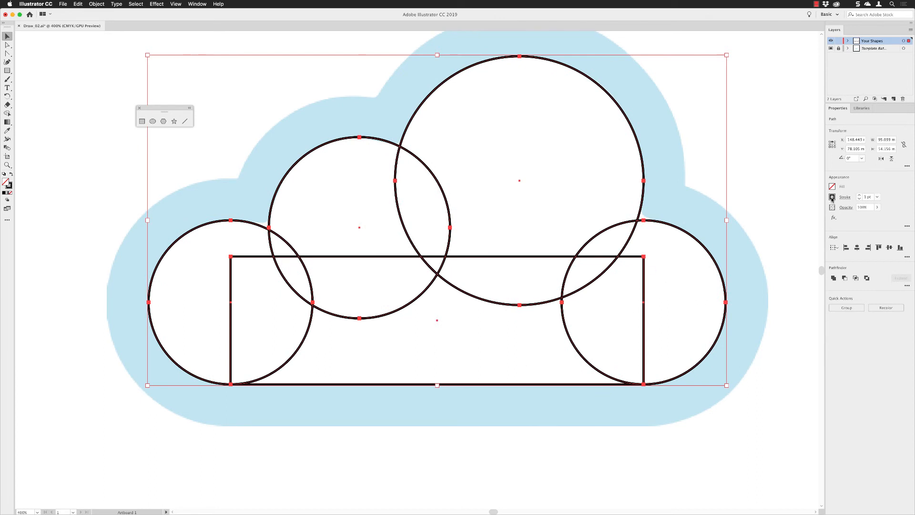
Remove the stroke from all selected shapes and fill them with a red swatch.
left_click(833, 186)
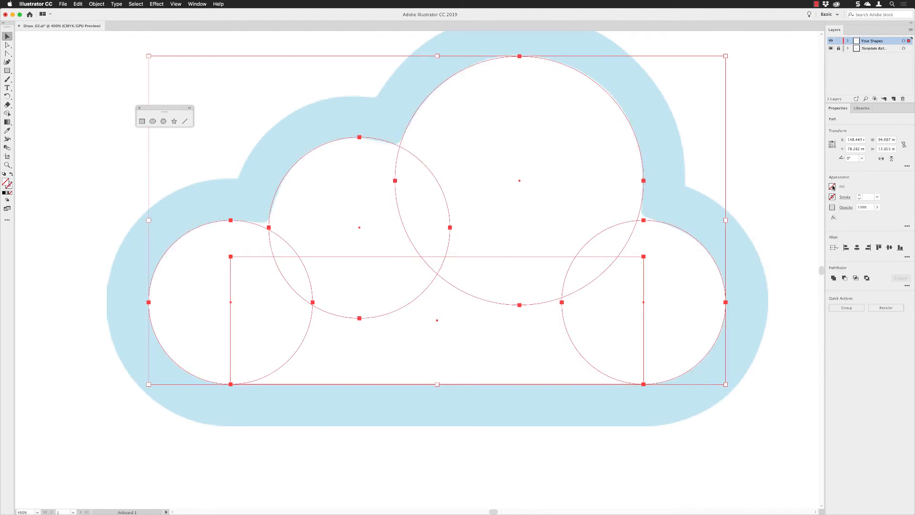
left_click(832, 186)
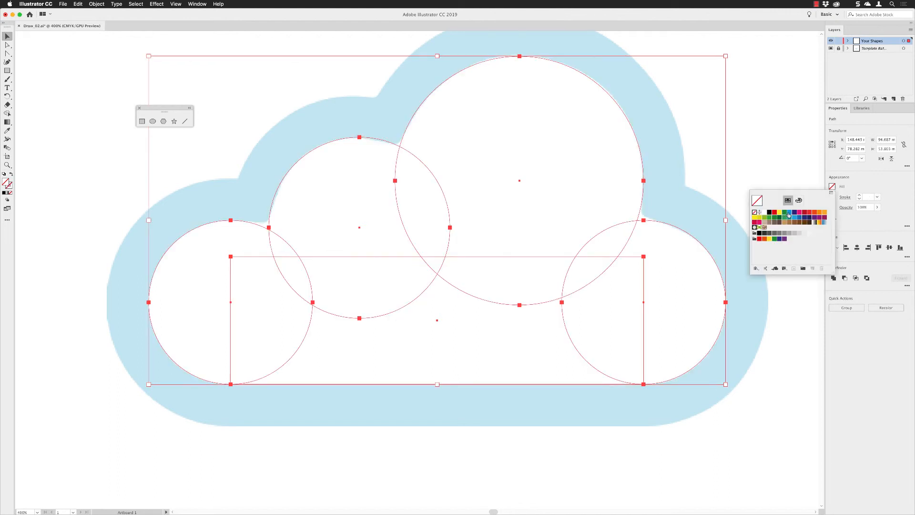
left_click(761, 211)
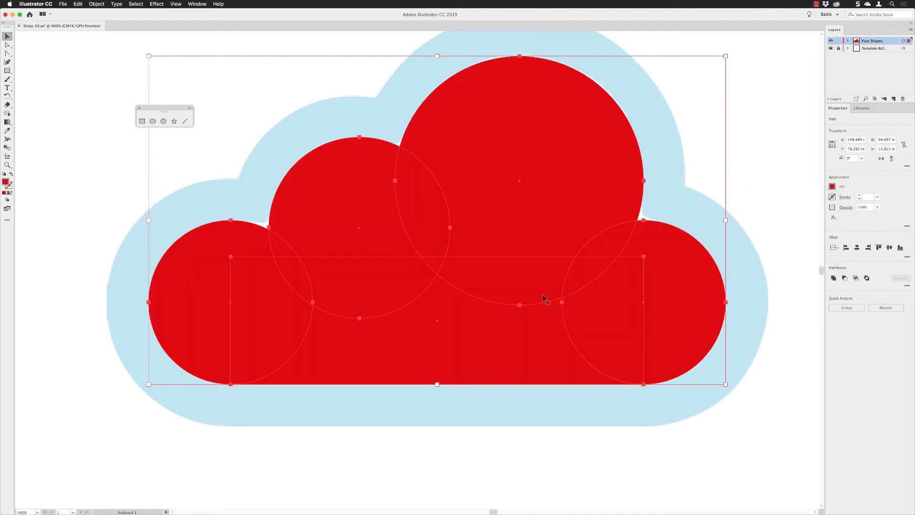
mouse_move(496, 275)
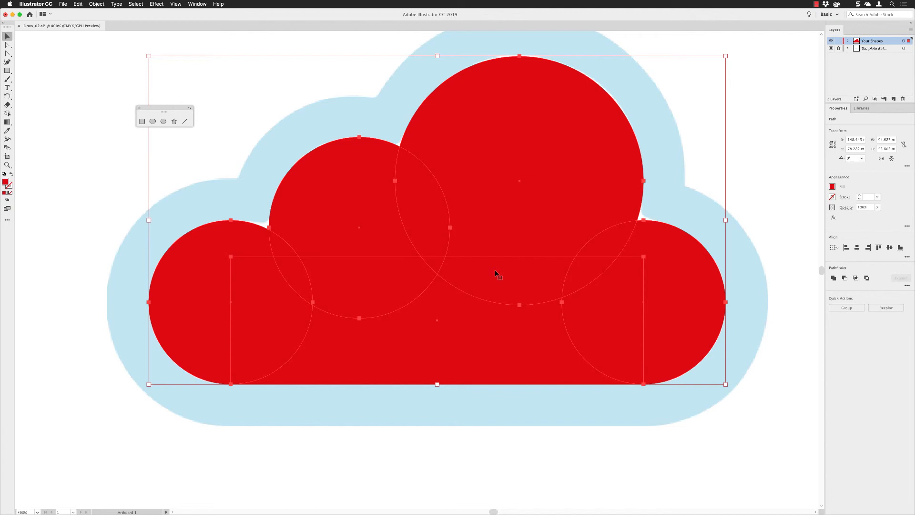
mouse_move(571, 284)
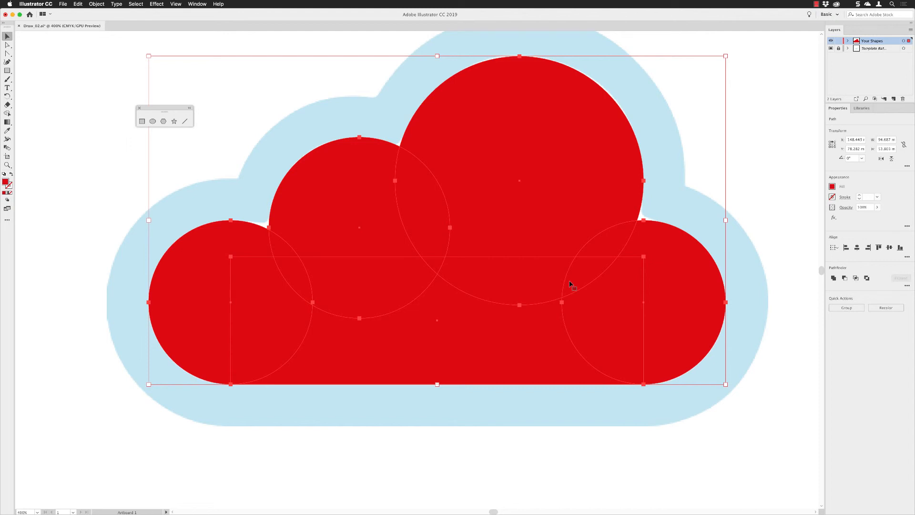
mouse_move(798, 288)
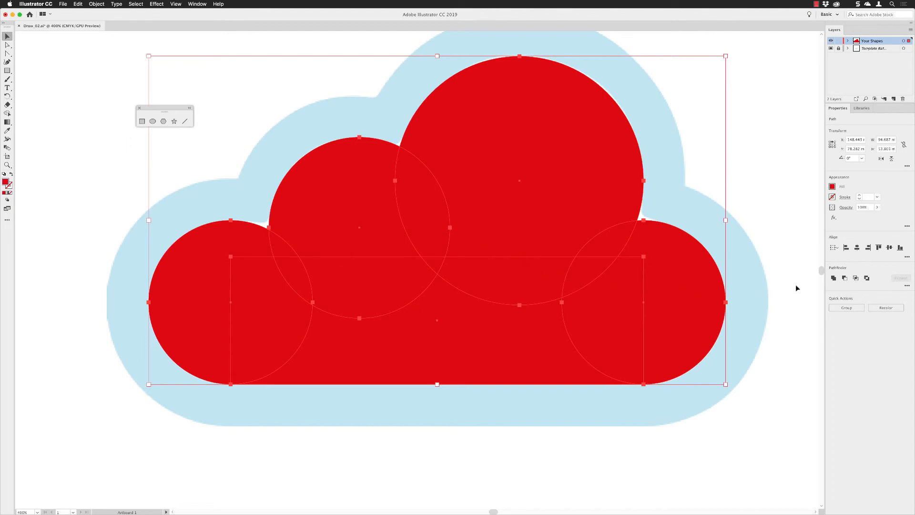
mouse_move(827, 269)
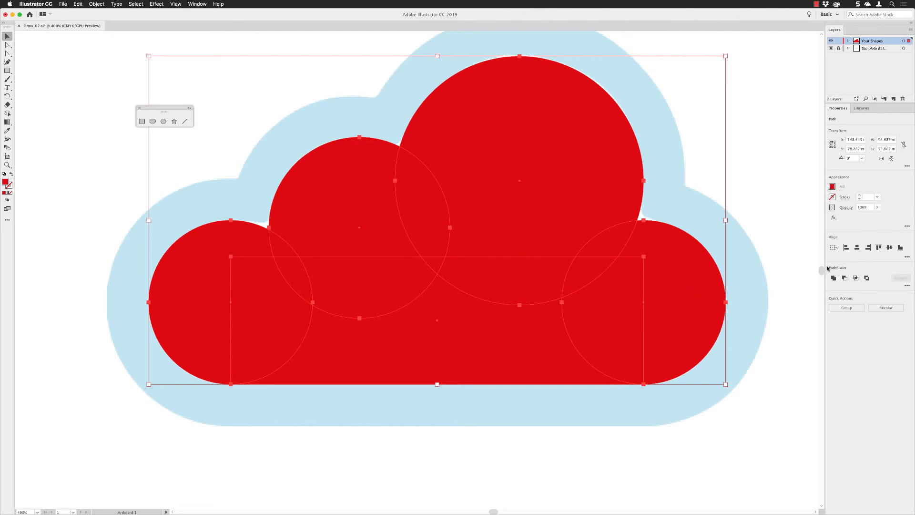
Unite the four circles and rectangle into one cloud path, then swap the red fill for a black outline.
left_click(197, 4)
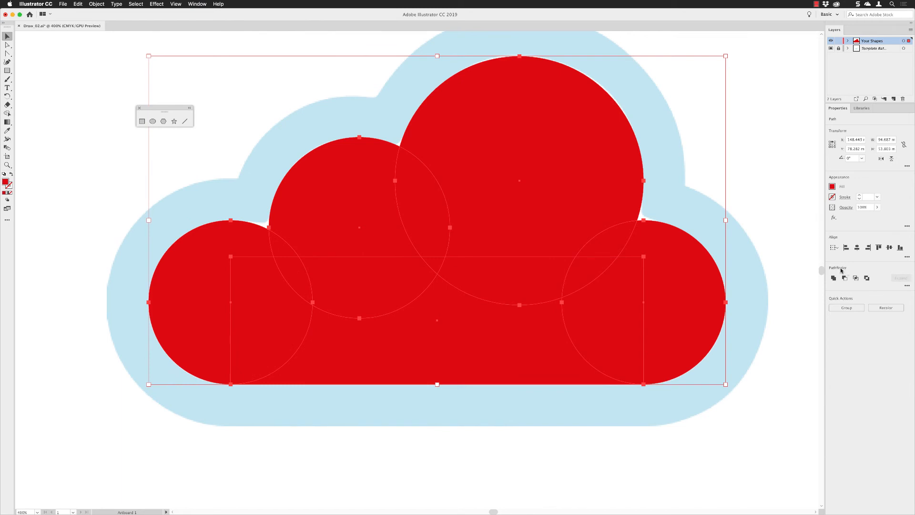
mouse_move(833, 278)
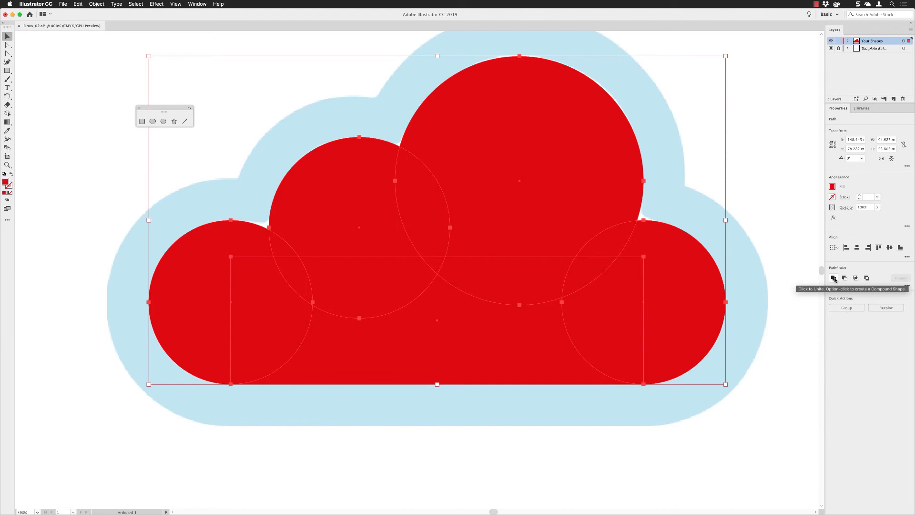
mouse_move(732, 296)
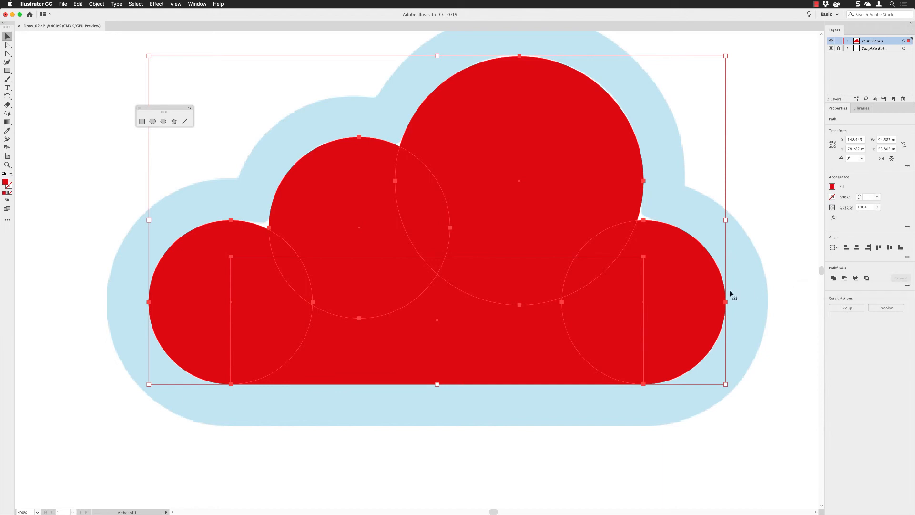
mouse_move(609, 265)
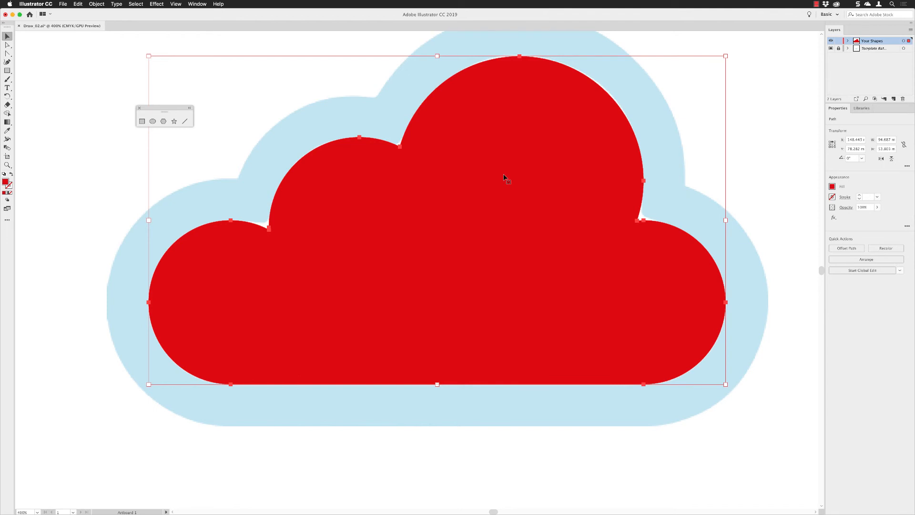
left_click(832, 185)
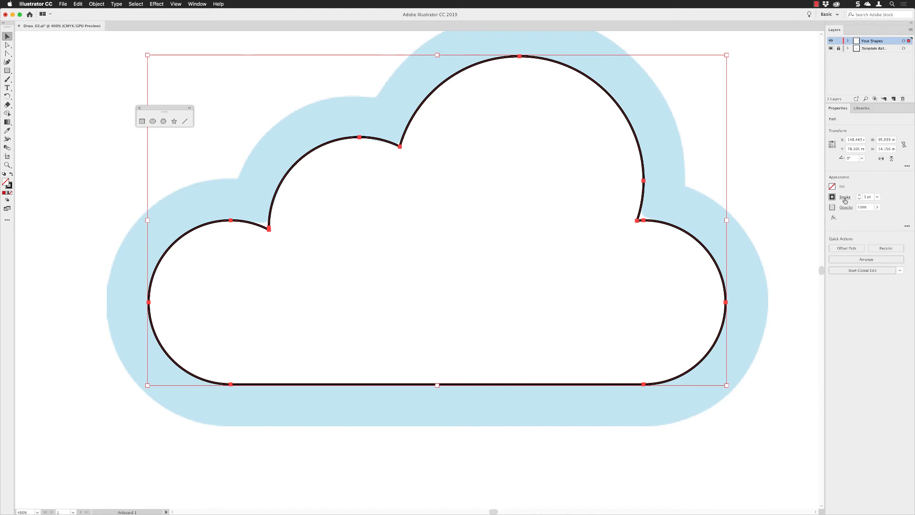
Align the black stroke to the outside and thicken it to cover the template's blue border.
left_click(845, 197)
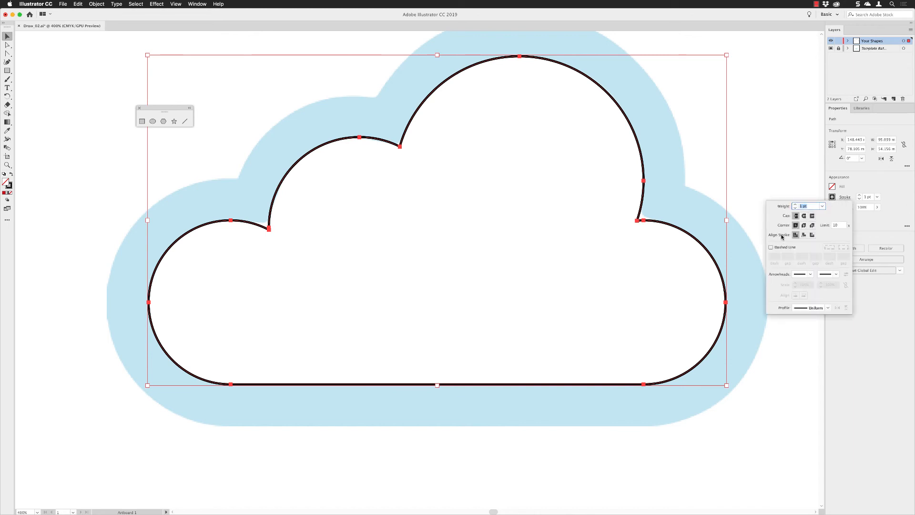
mouse_move(813, 235)
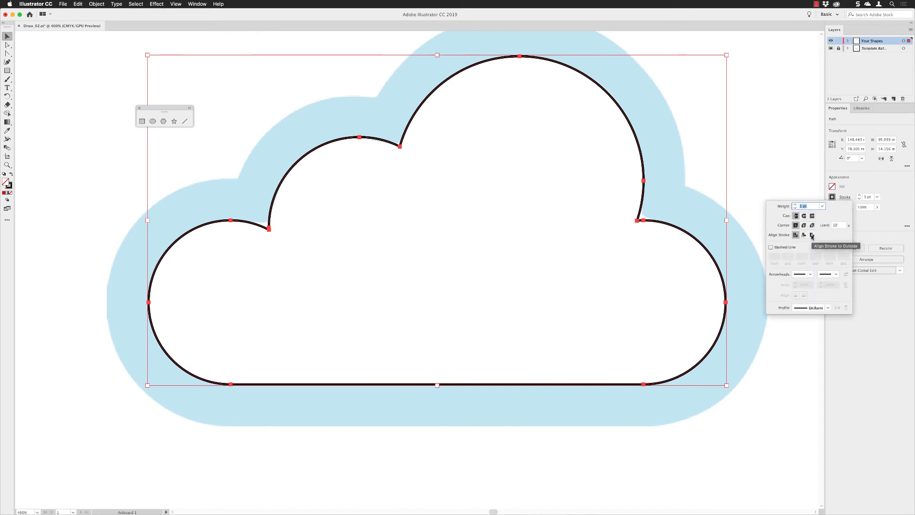
left_click(812, 235)
type("16")
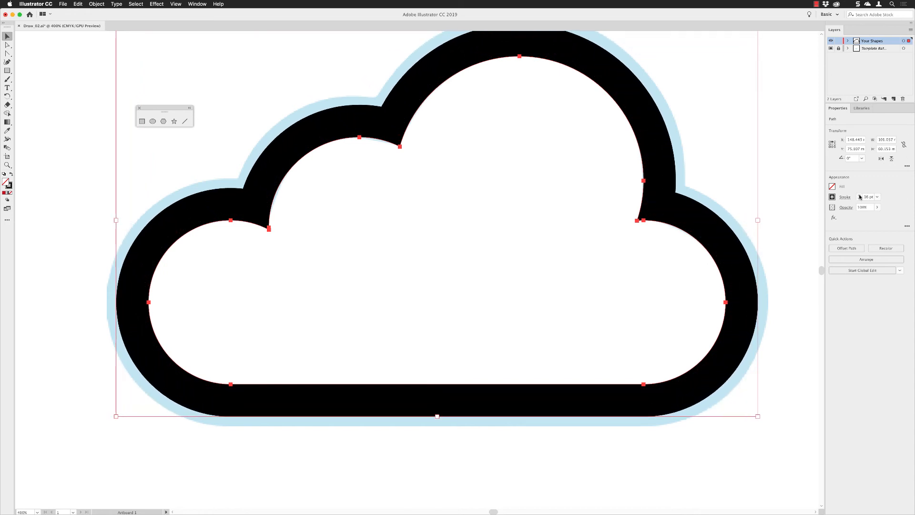
left_click(859, 195)
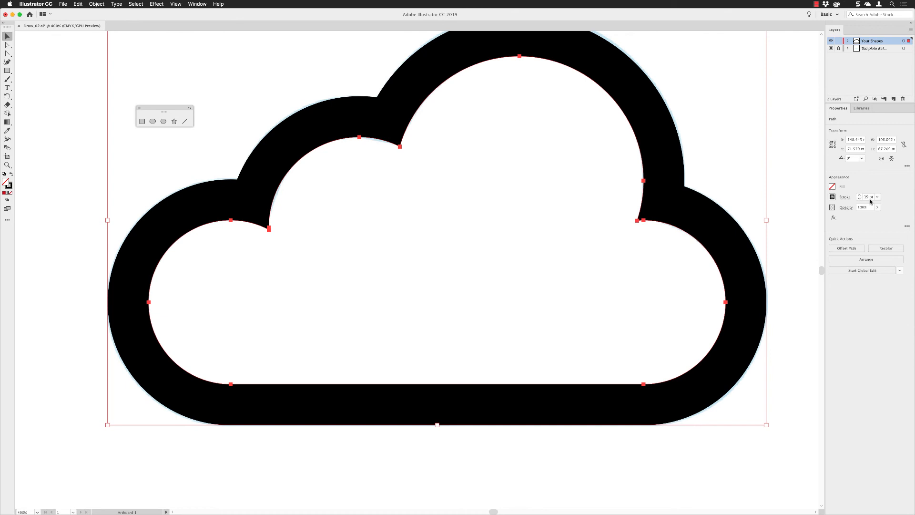
mouse_move(869, 201)
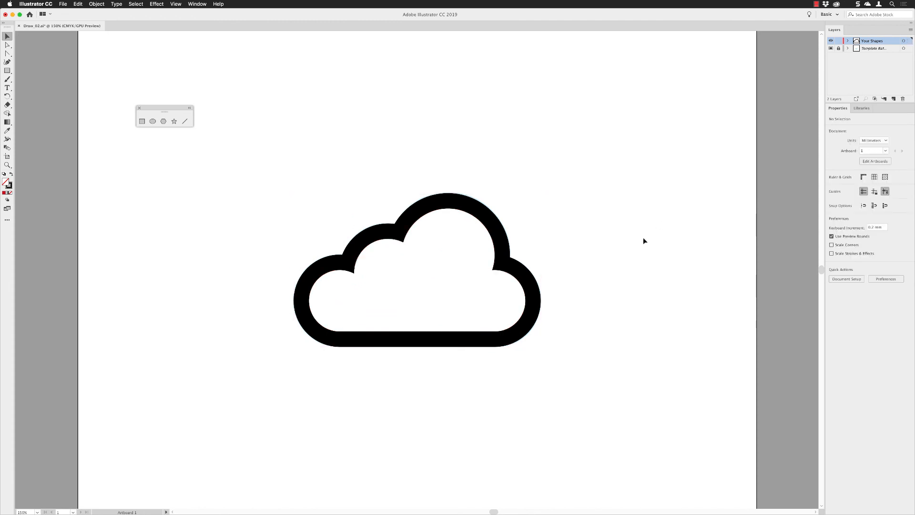
mouse_move(649, 227)
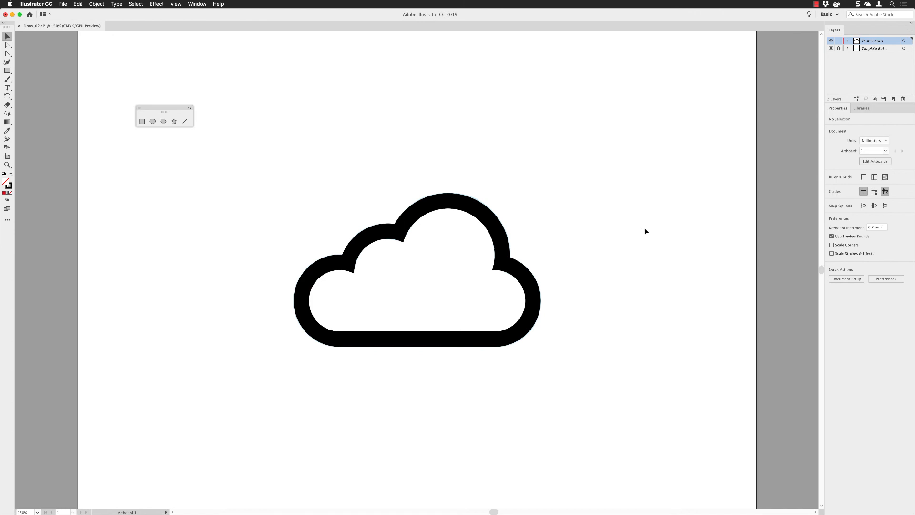
mouse_move(635, 238)
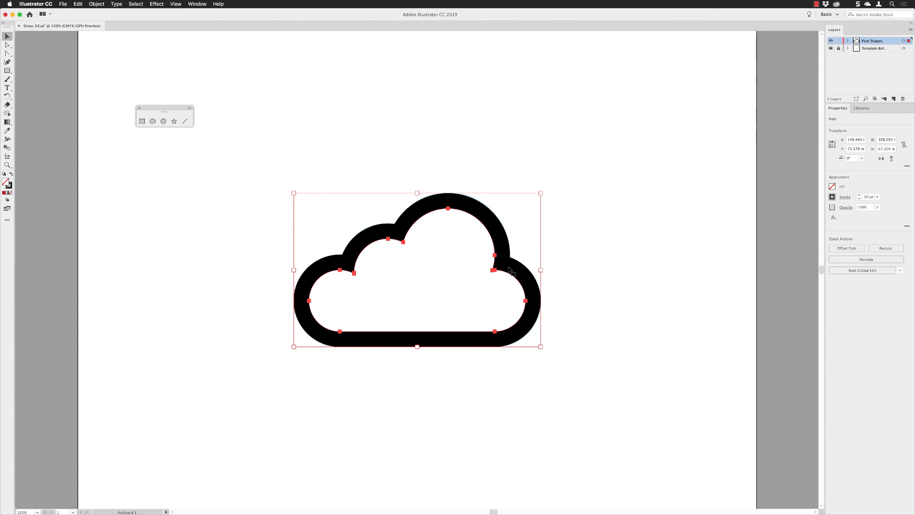
mouse_move(847, 198)
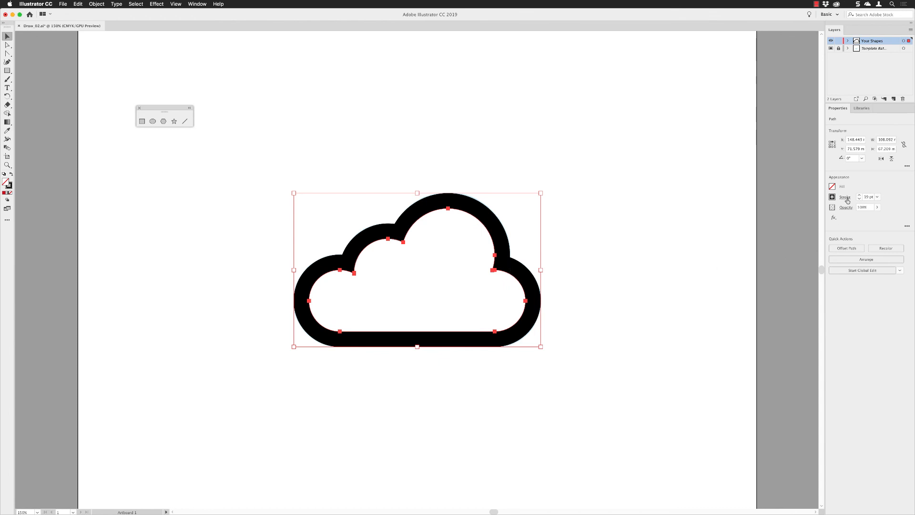
mouse_move(595, 253)
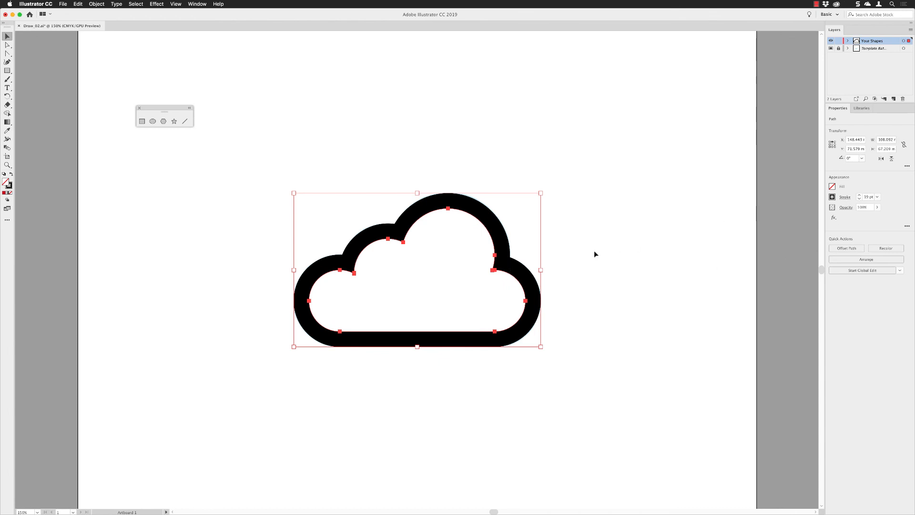